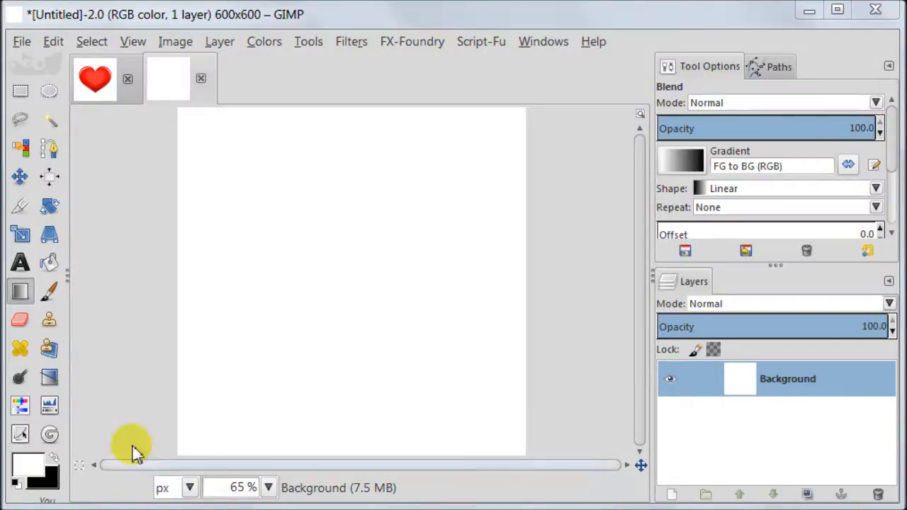
Add a horizontal guide at 50% and a vertical guide at 50% by percent.
click(176, 41)
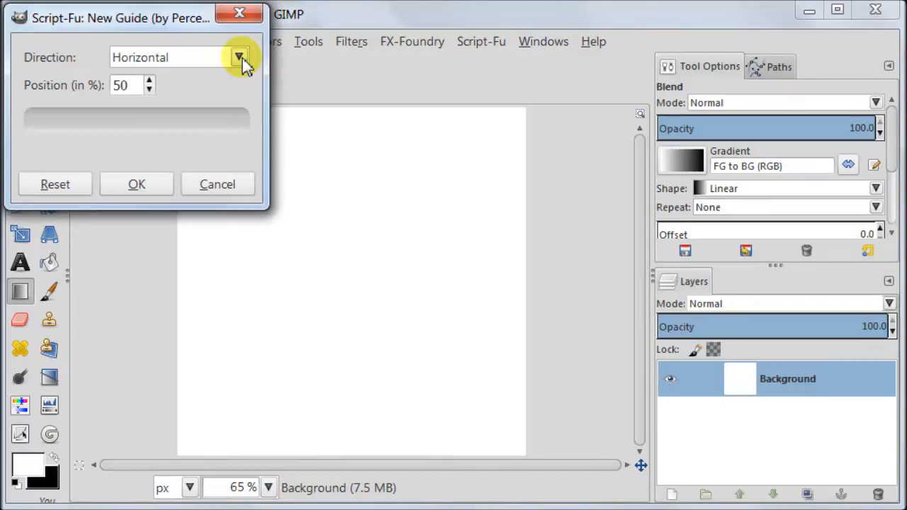
mouse_move(137, 184)
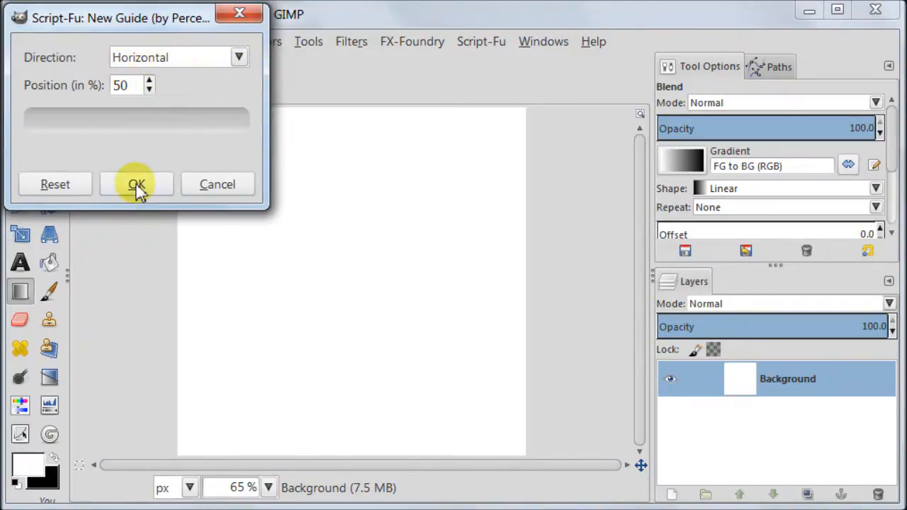
click(136, 185)
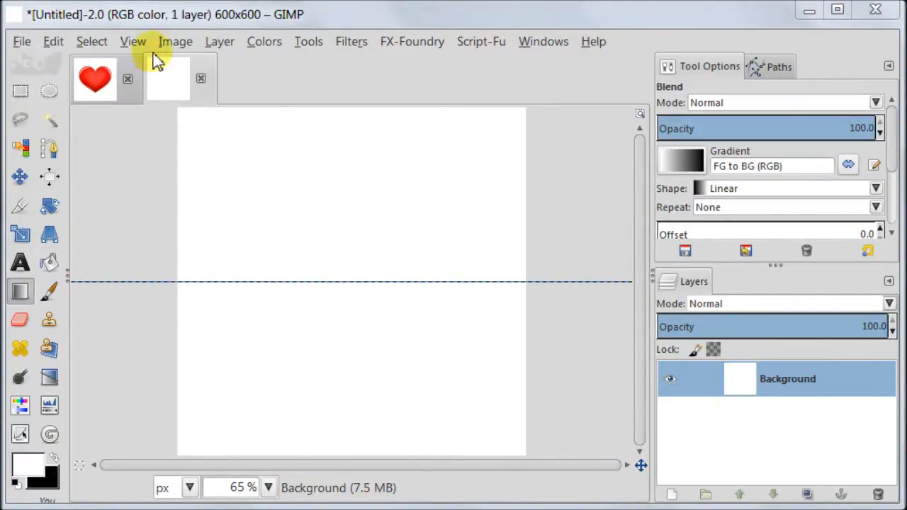
click(175, 41)
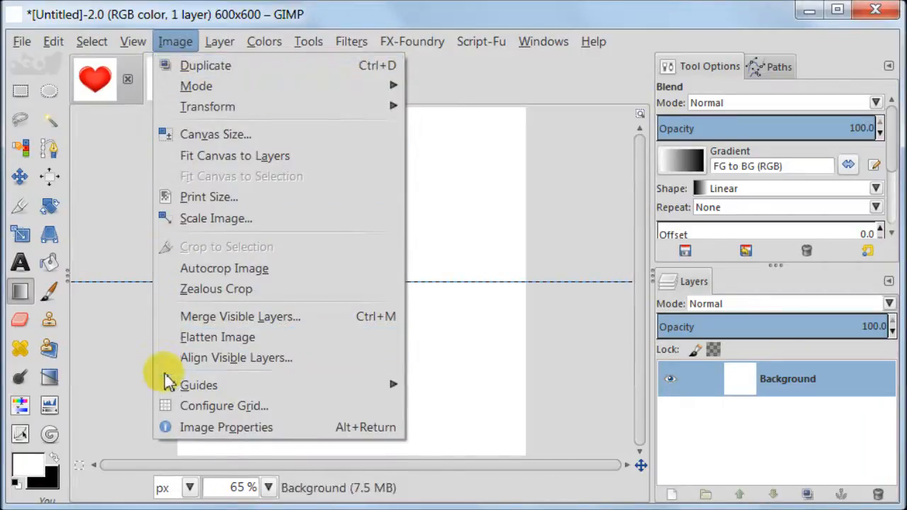
mouse_move(198, 385)
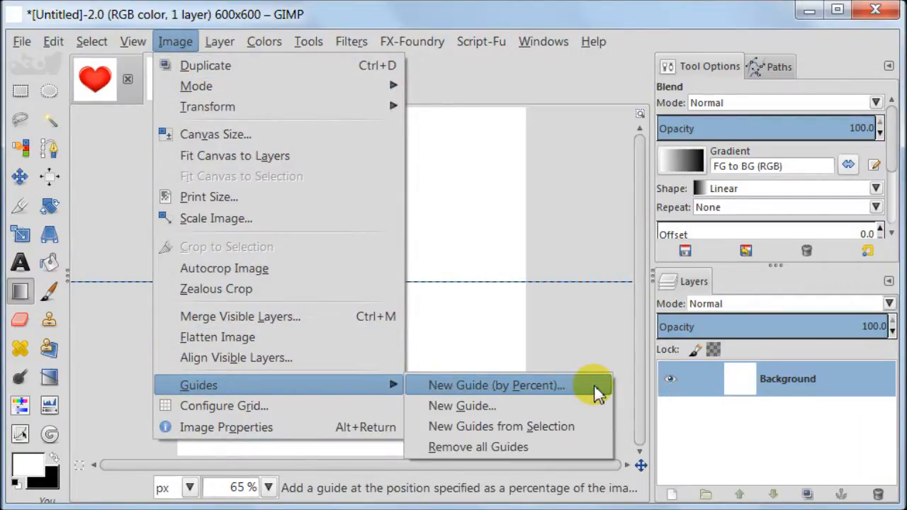
click(496, 385)
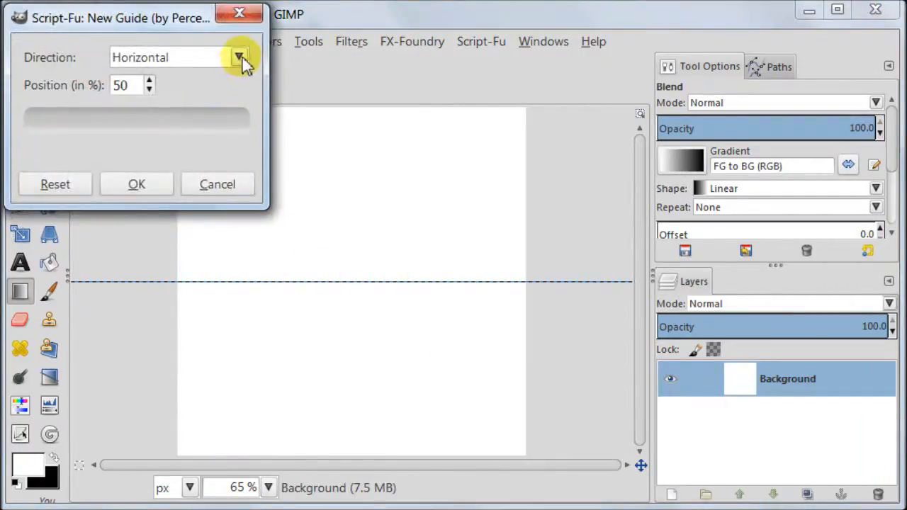
click(238, 58)
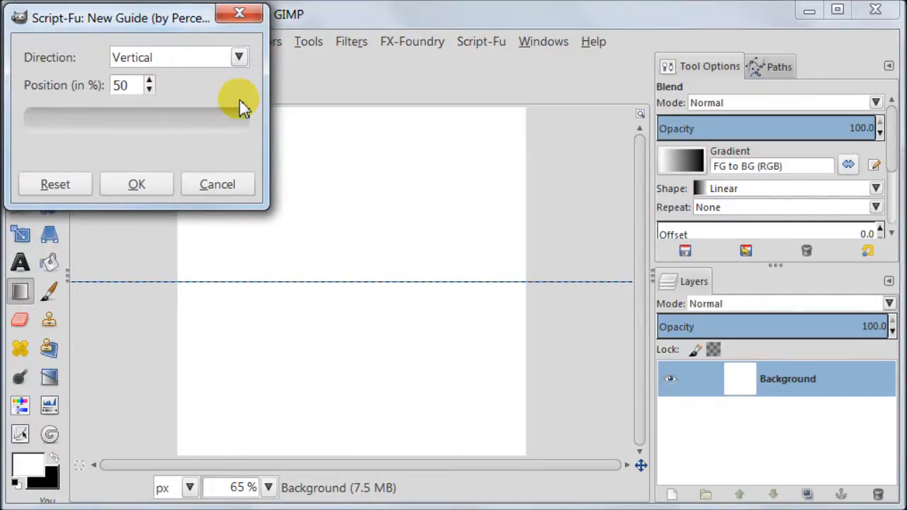
click(136, 184)
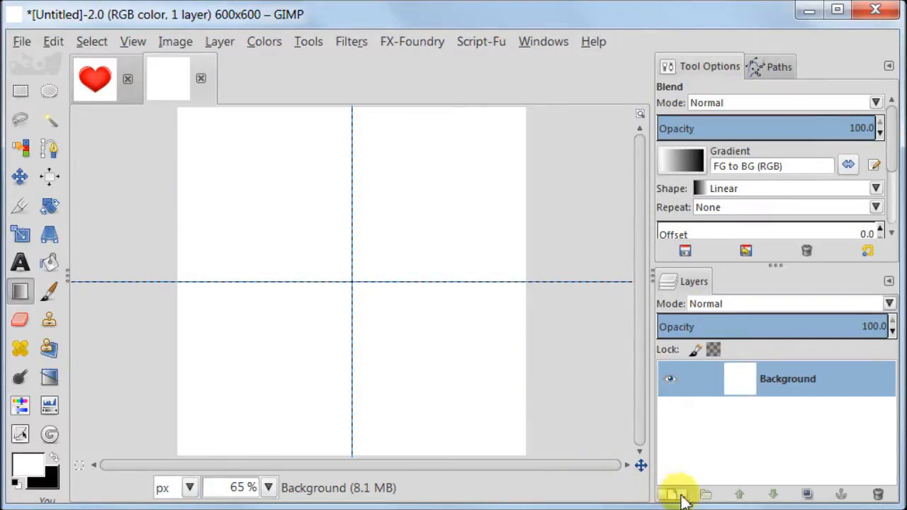
Create a transparent 600×600 layer named 'Layer' above the Background.
click(672, 494)
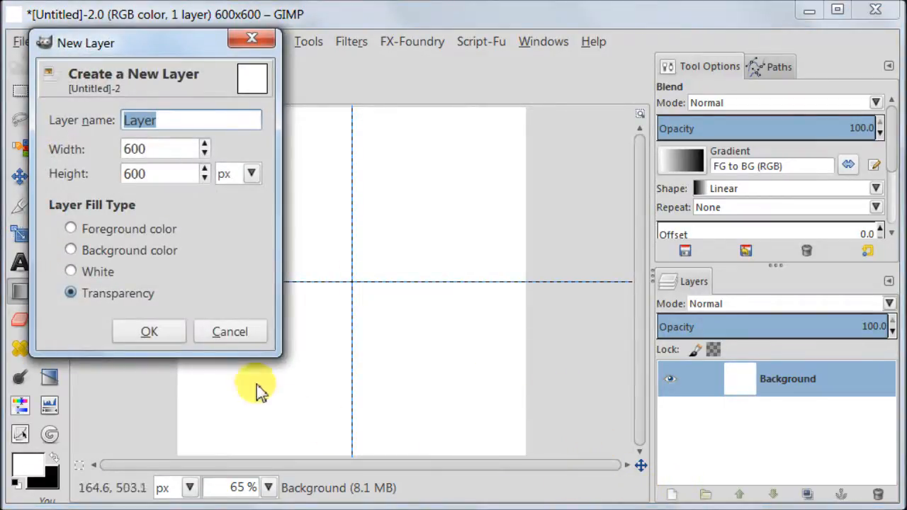
click(149, 331)
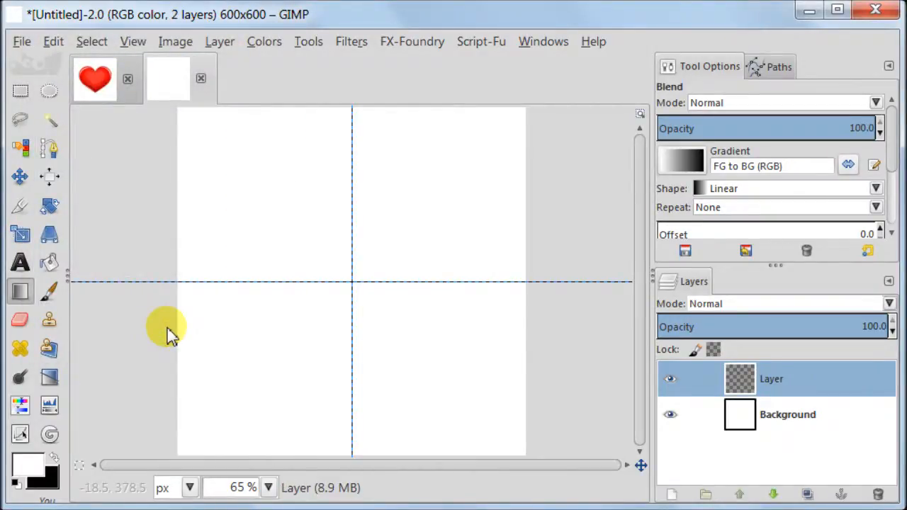
mouse_move(50, 290)
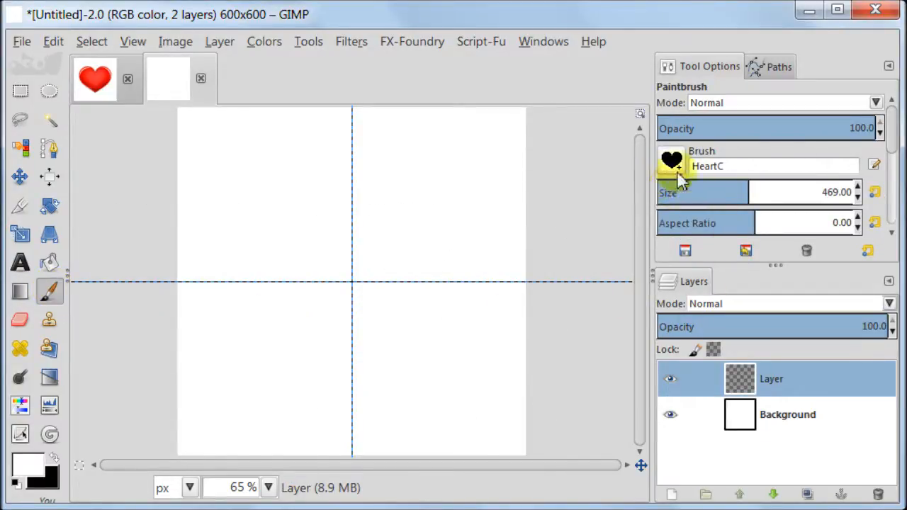
mouse_move(71, 454)
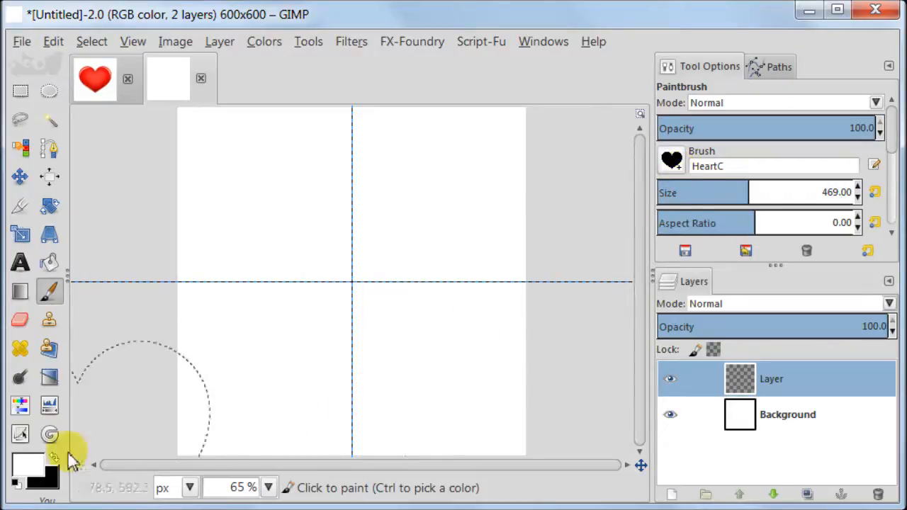
Set the foreground to red ff0000 and stamp the HeartC heart at the guide crossing.
click(28, 465)
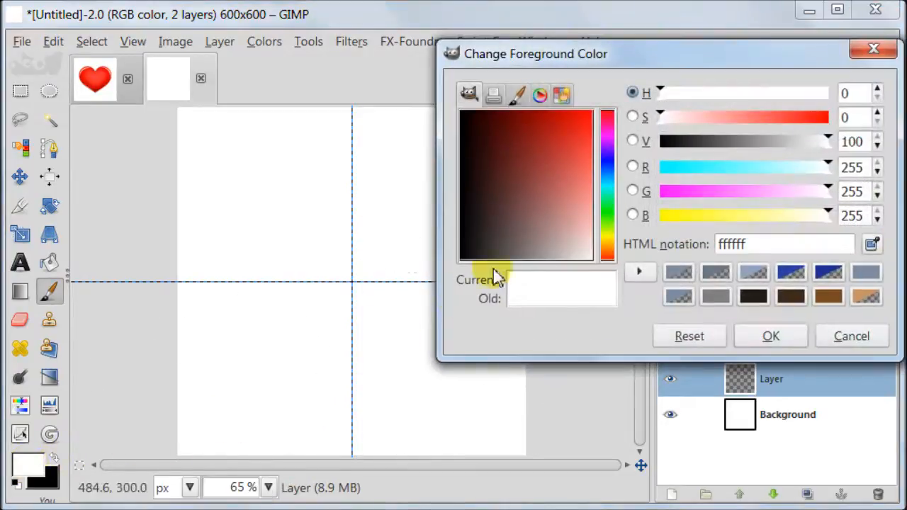
click(610, 96)
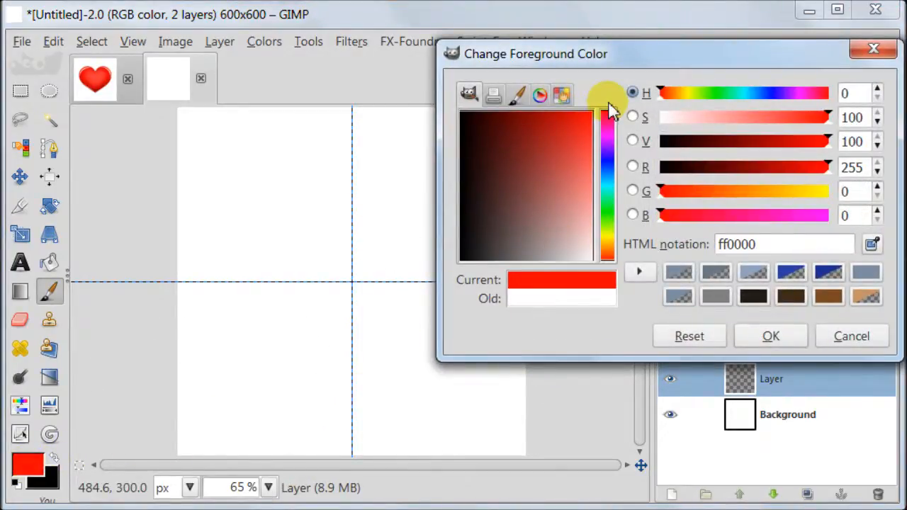
mouse_move(766, 261)
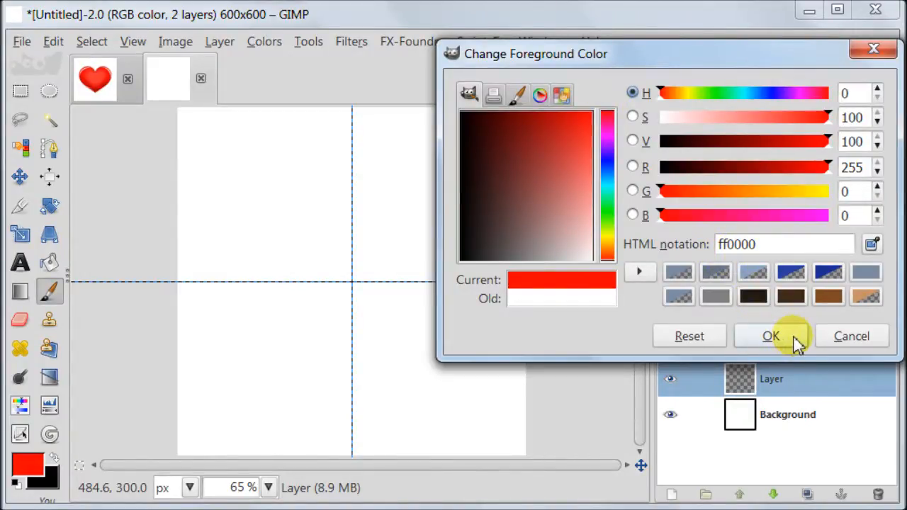
click(771, 336)
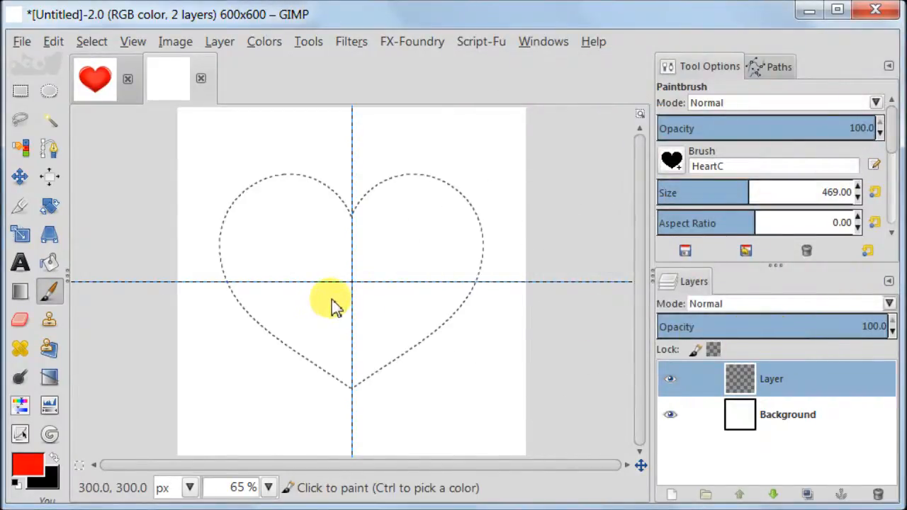
mouse_move(397, 294)
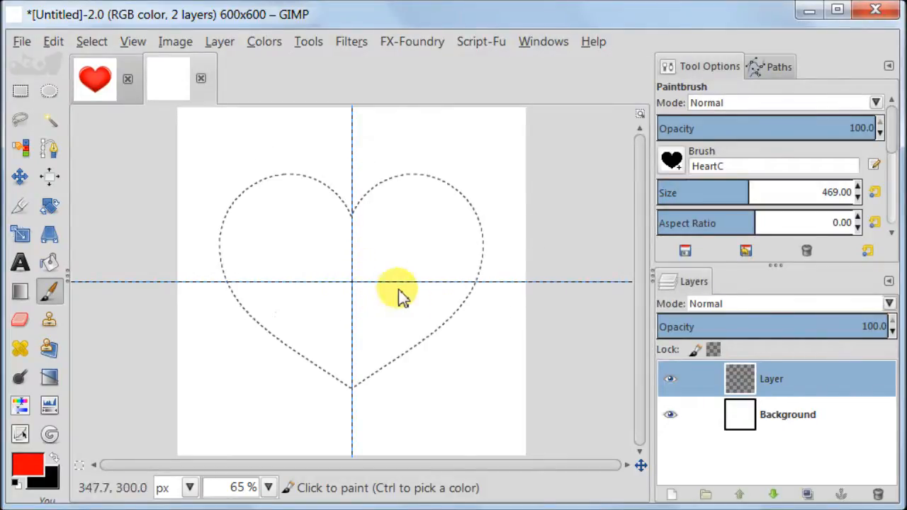
mouse_move(369, 291)
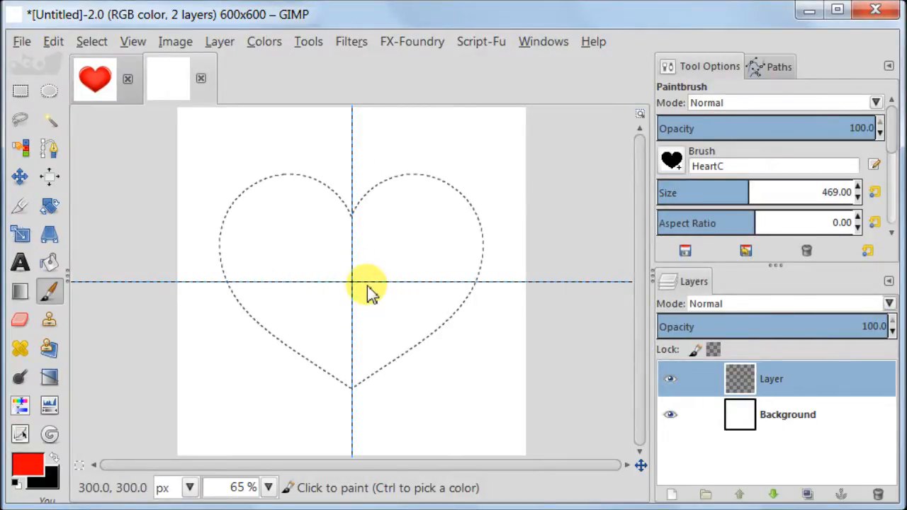
click(372, 284)
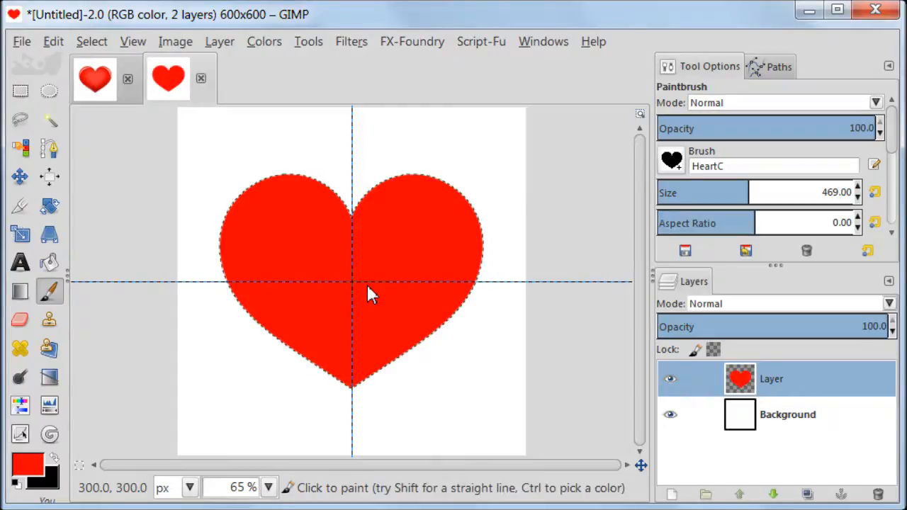
click(20, 91)
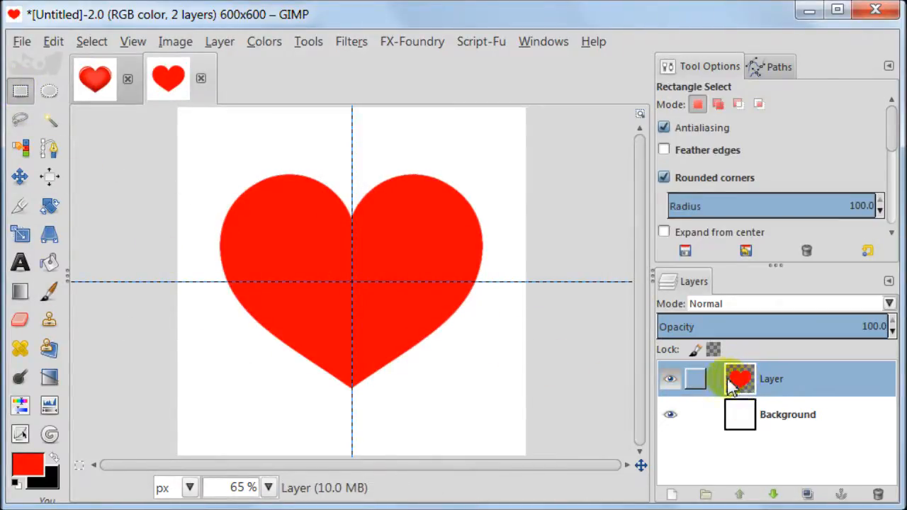
Select the heart via Alpha to Selection and convert it into a path named 'Selection'.
right_click(739, 378)
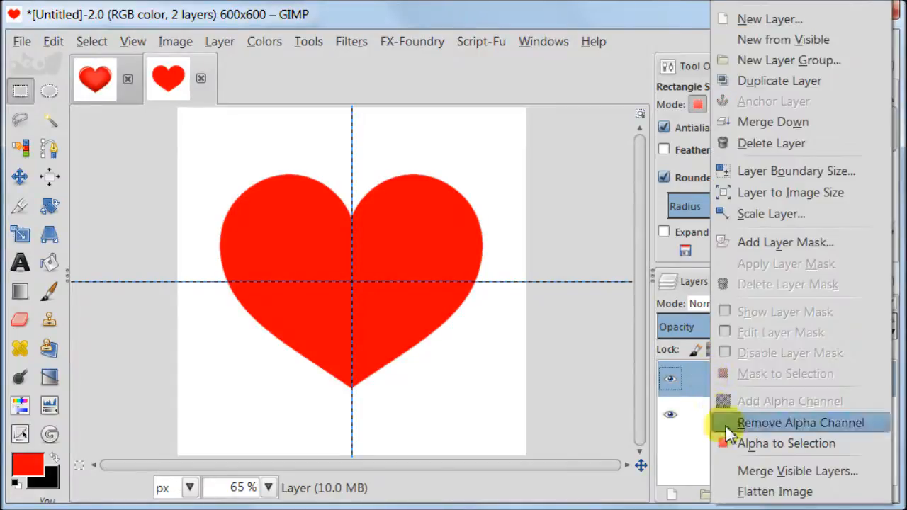
mouse_move(787, 443)
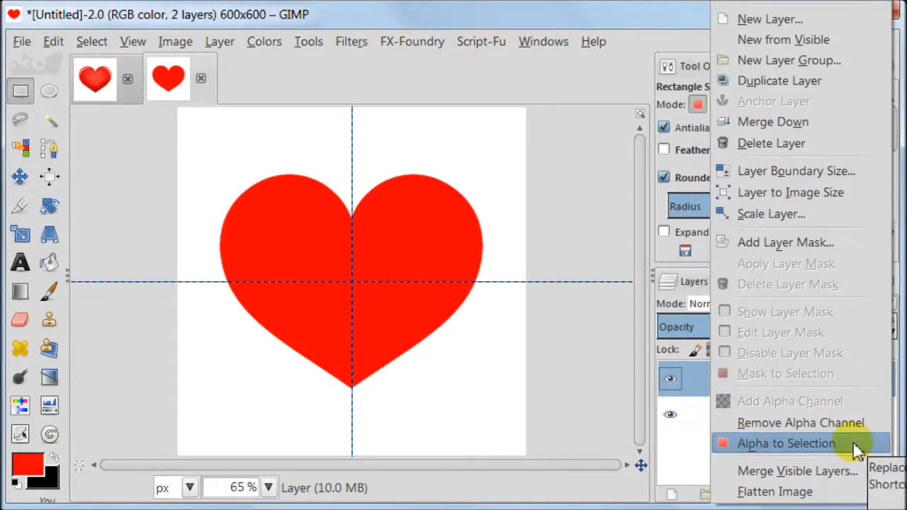
click(786, 443)
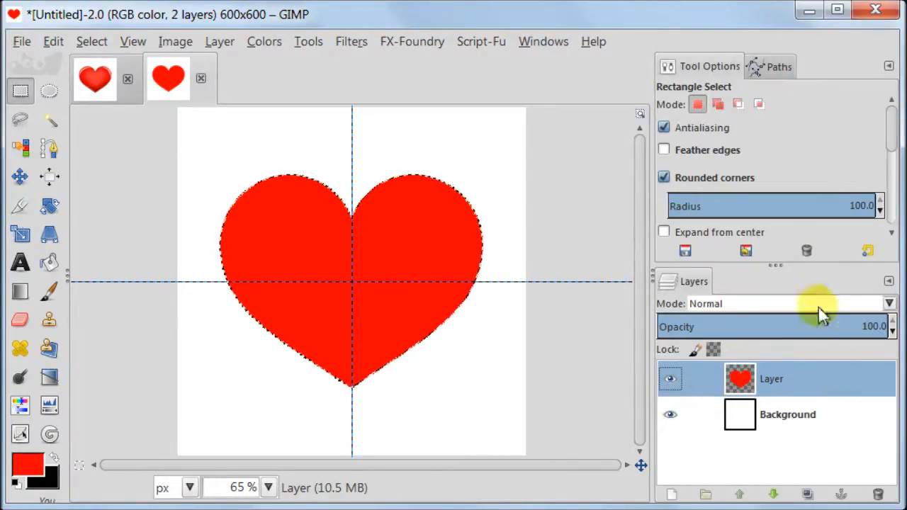
click(778, 66)
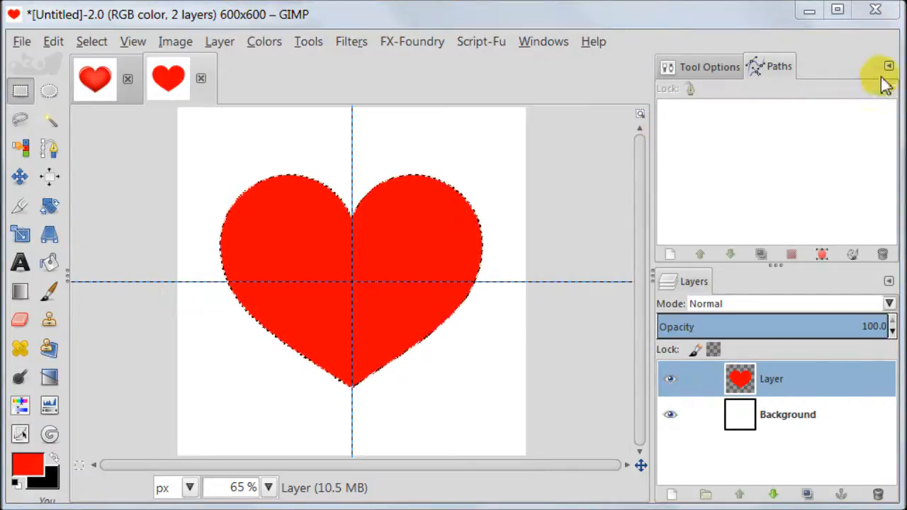
click(889, 68)
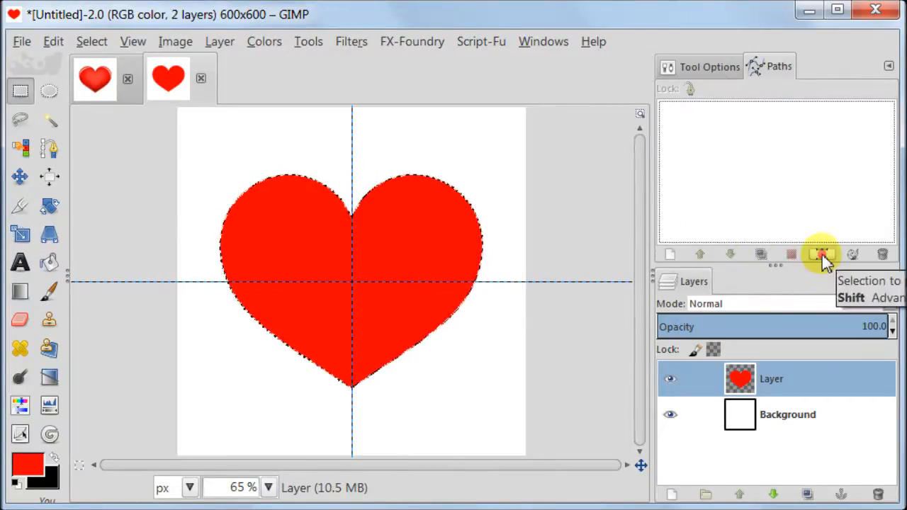
click(821, 254)
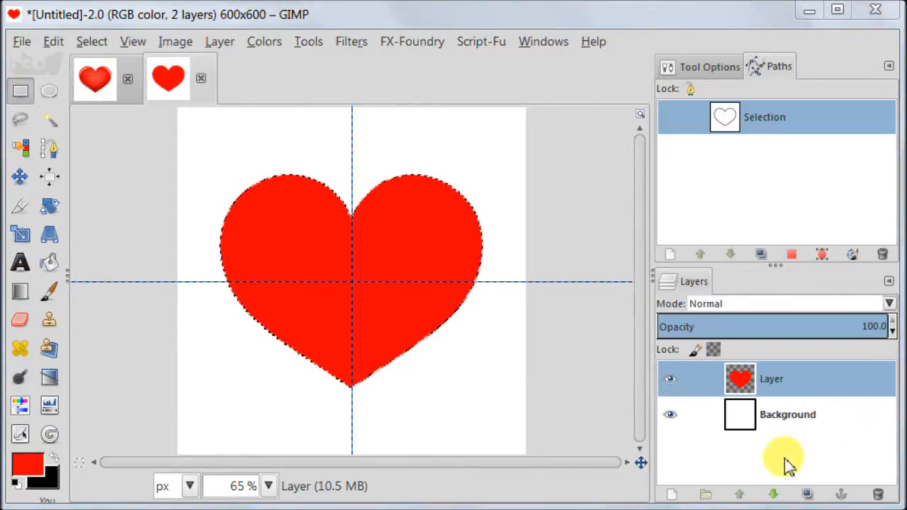
Add a transparent shading layer and choose the FG to Transparent gradient.
click(671, 495)
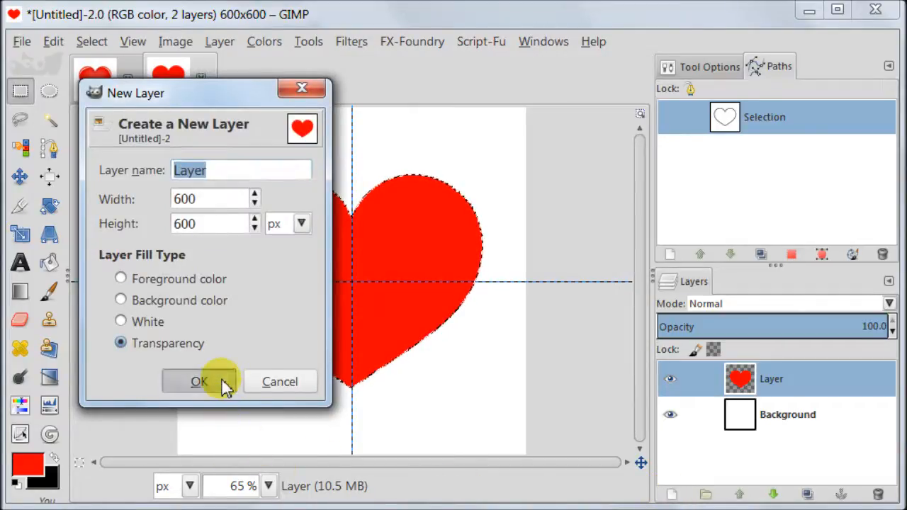
click(199, 381)
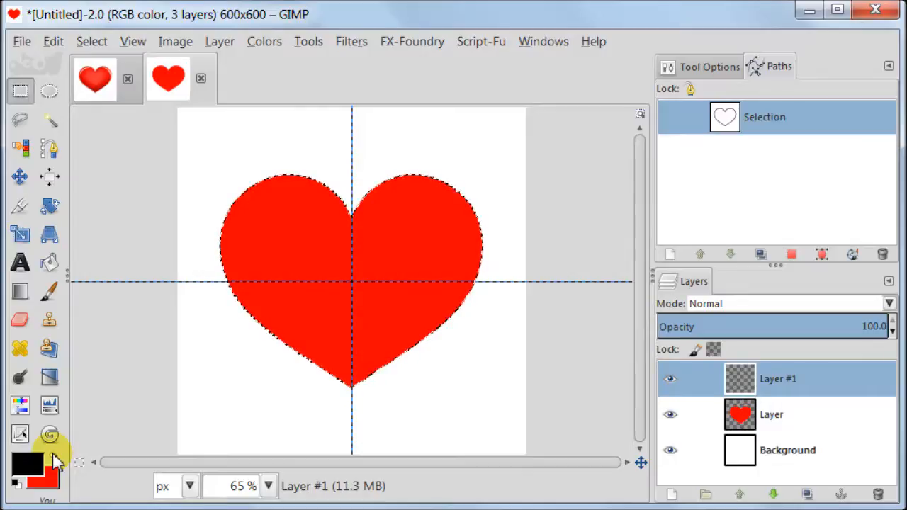
mouse_move(19, 293)
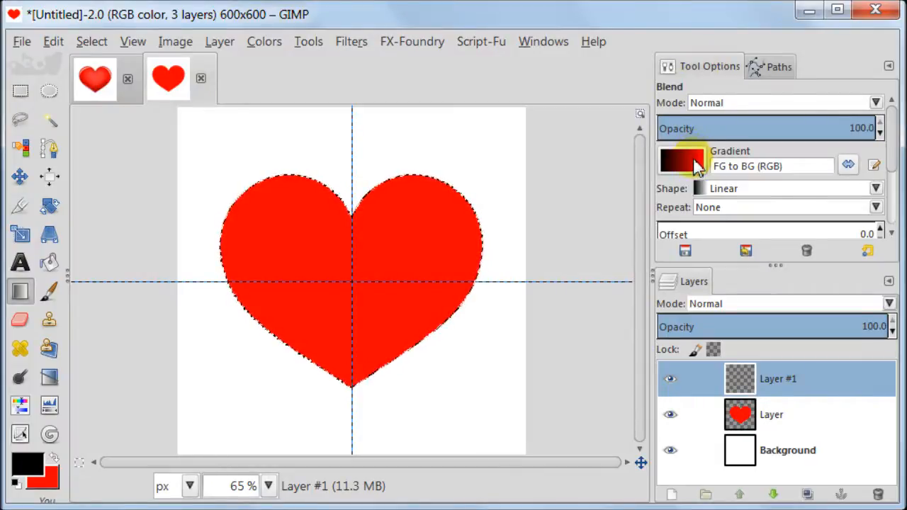
click(682, 160)
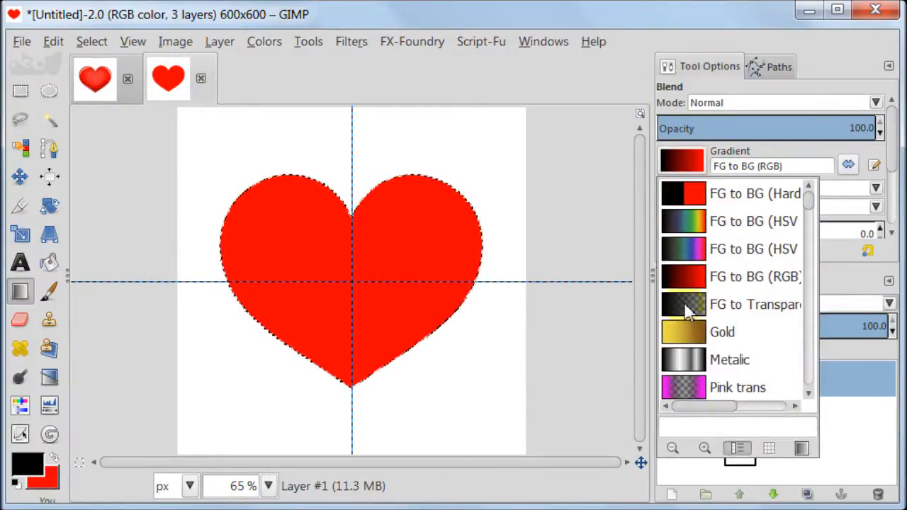
click(756, 304)
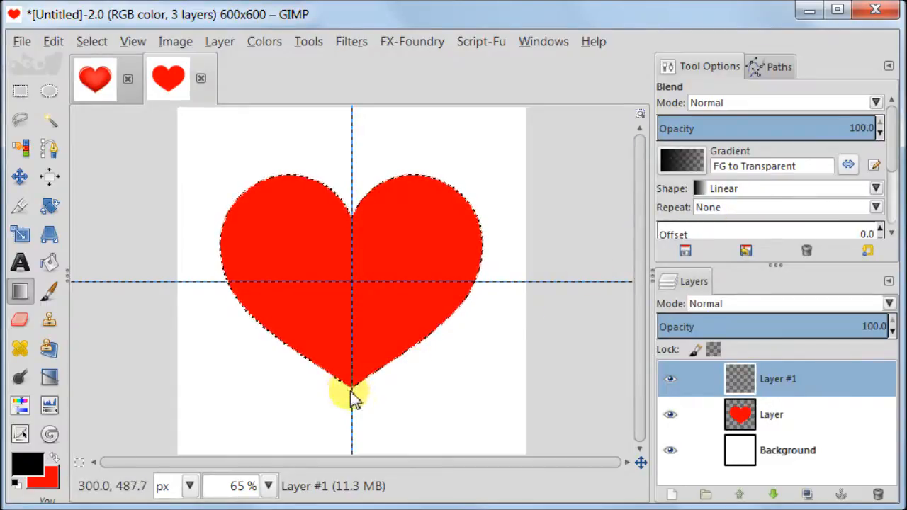
Drag a black fade up from the heart's tip, blended Grain merge at 55% opacity.
drag(352, 394, 355, 260)
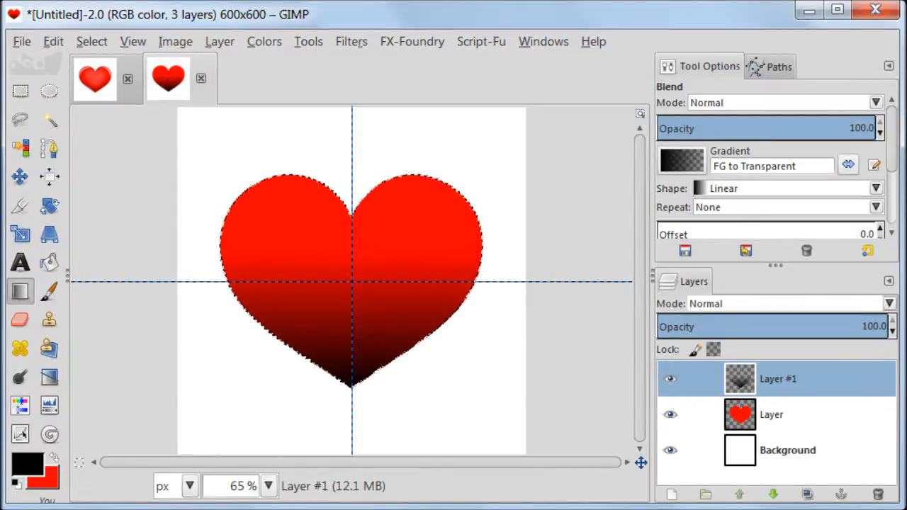
click(696, 378)
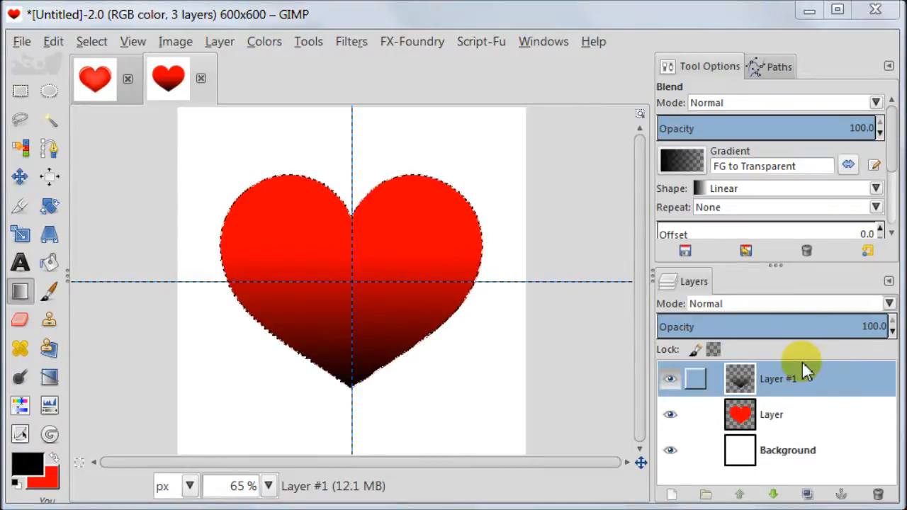
click(787, 304)
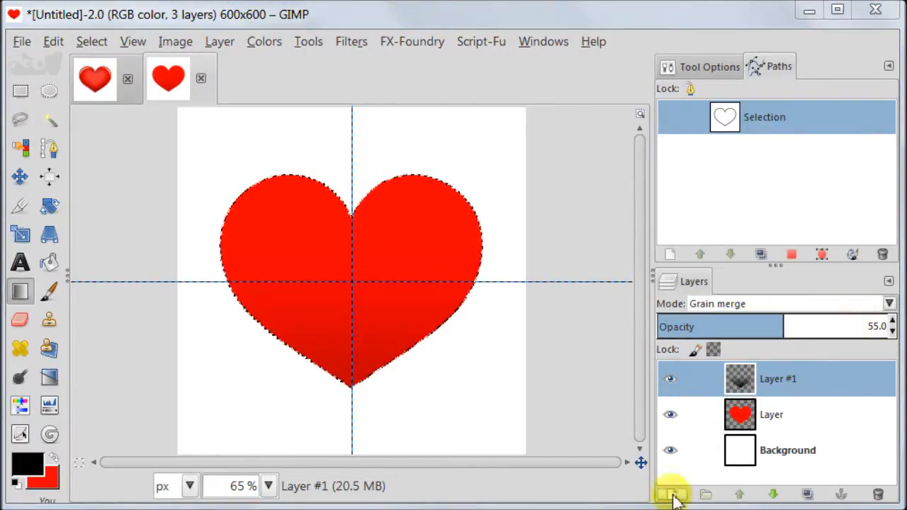
On a new transparent layer, stroke the heart path at 40 px and blur it with radius 100.
click(670, 494)
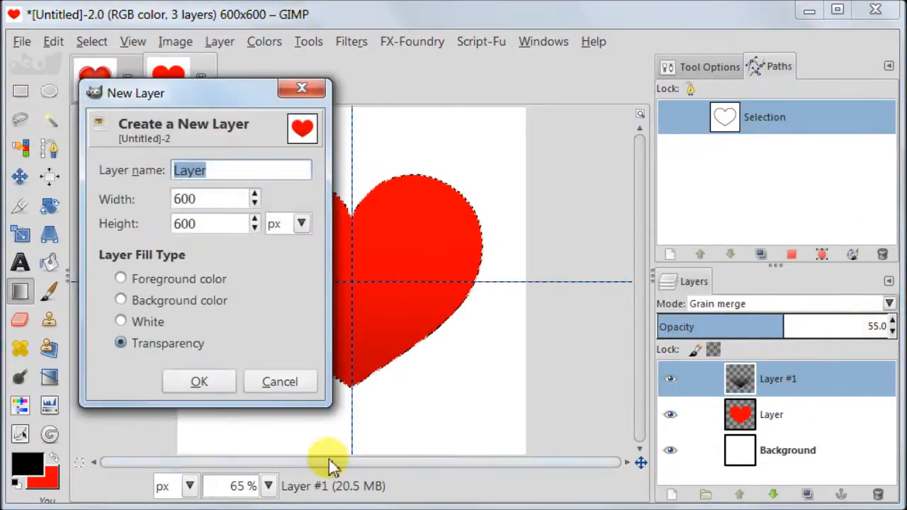
click(199, 381)
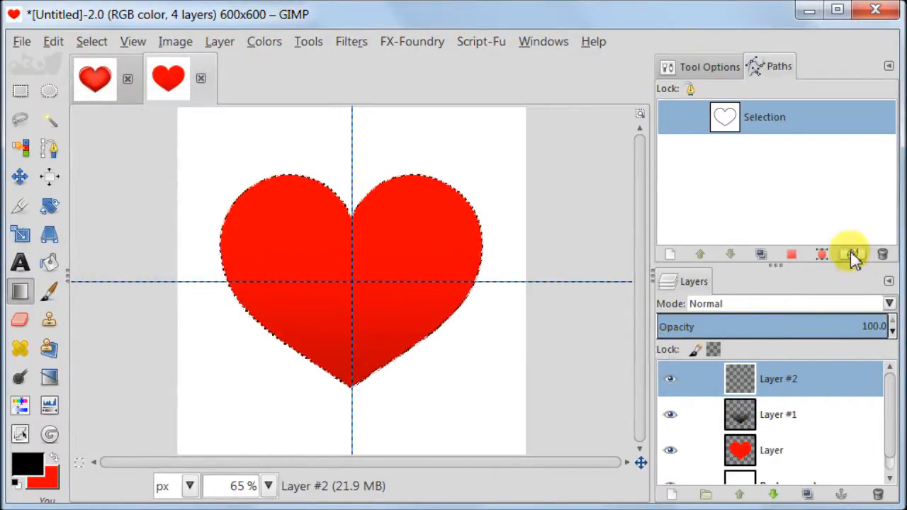
click(850, 253)
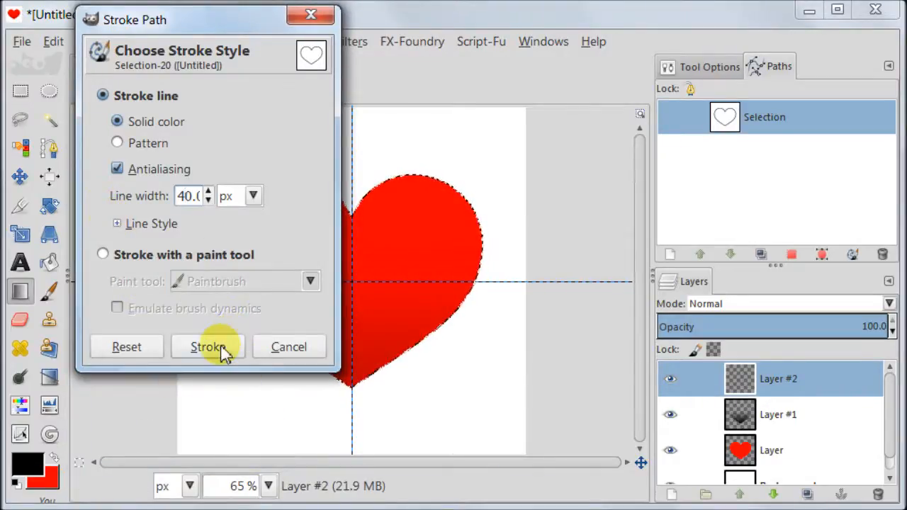
click(208, 347)
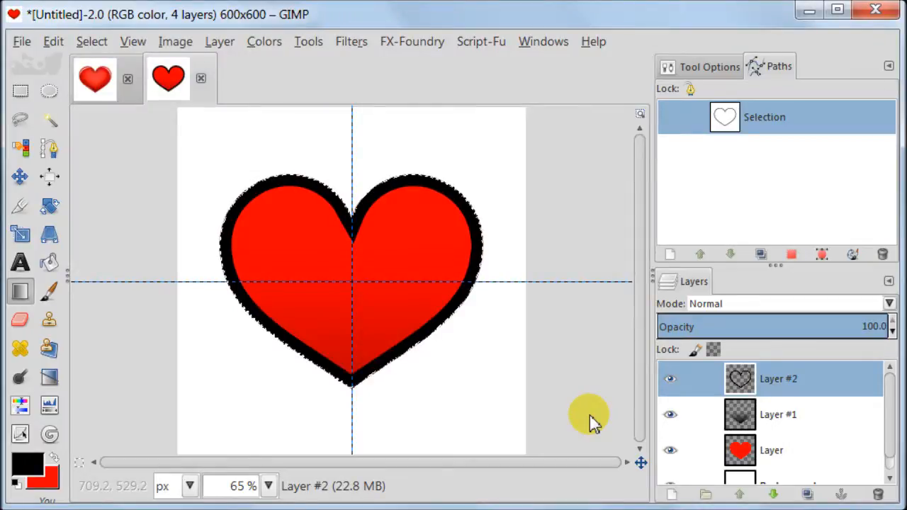
click(352, 41)
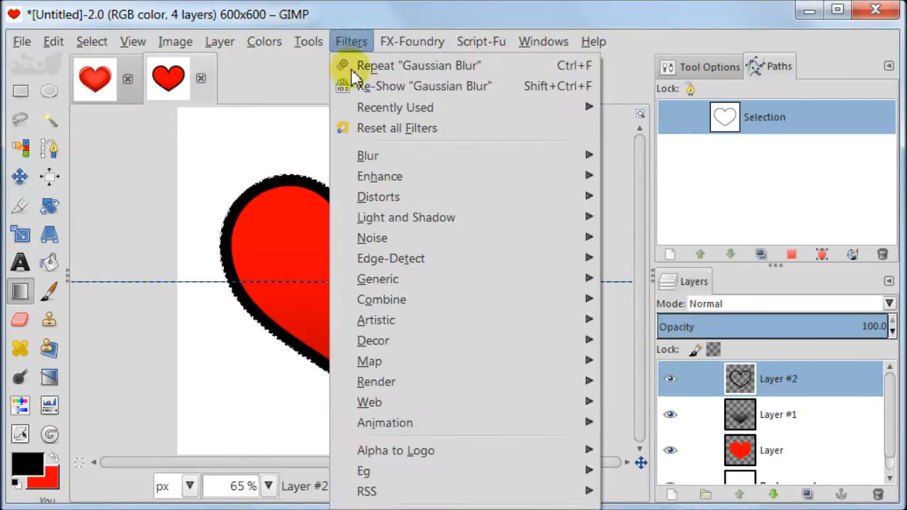
mouse_move(368, 155)
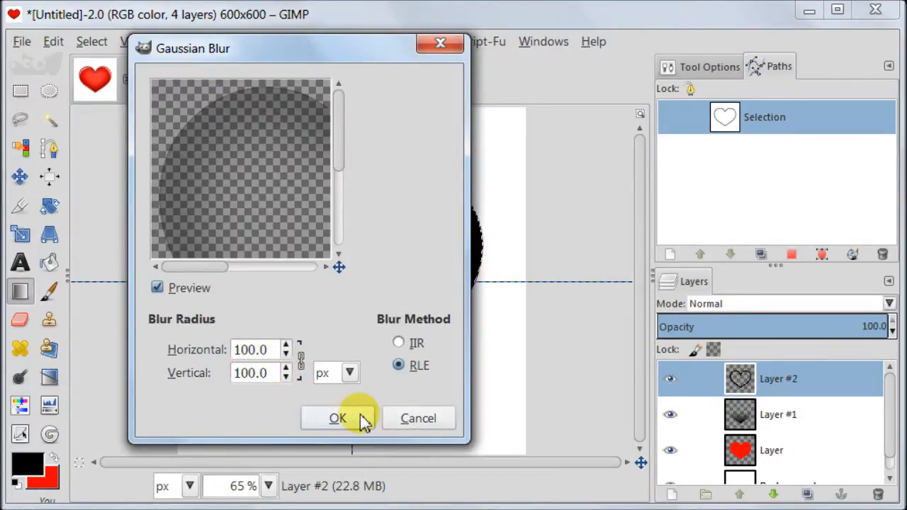
click(338, 419)
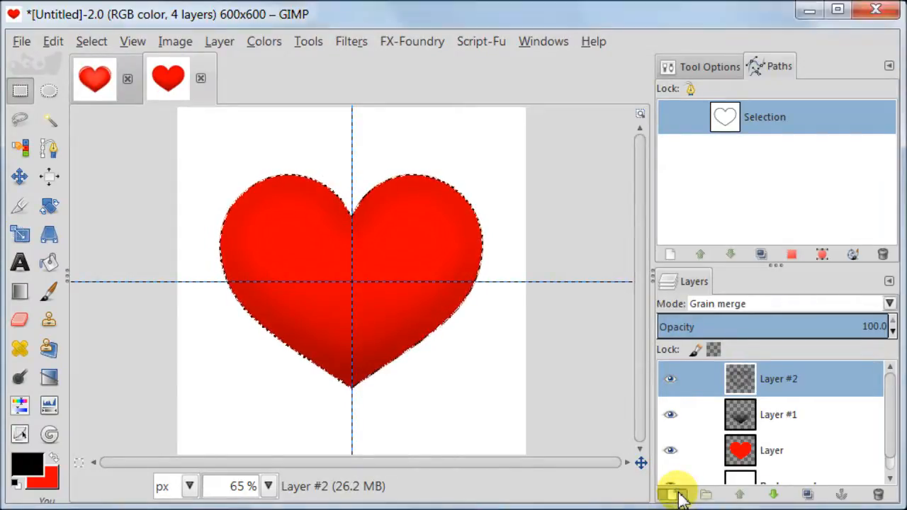
On a new transparent layer, drag a radial black gradient from the heart's top cleft.
click(671, 494)
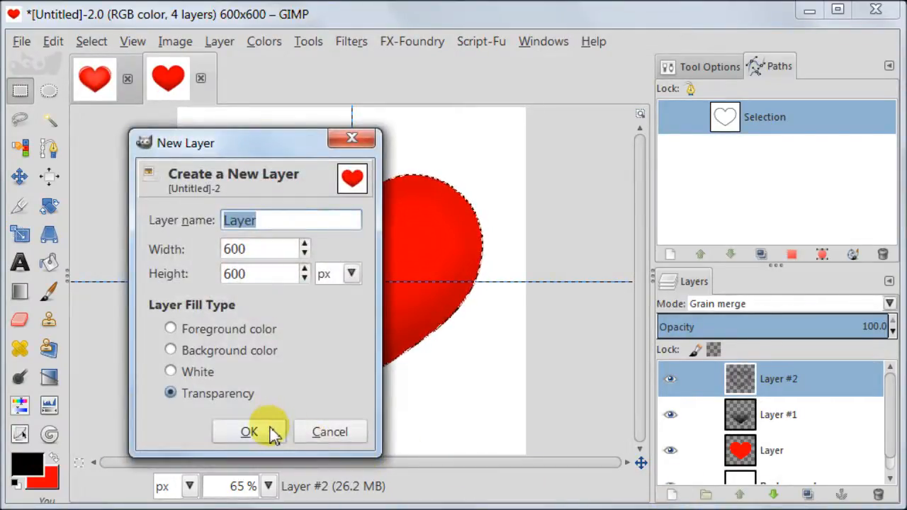
click(248, 432)
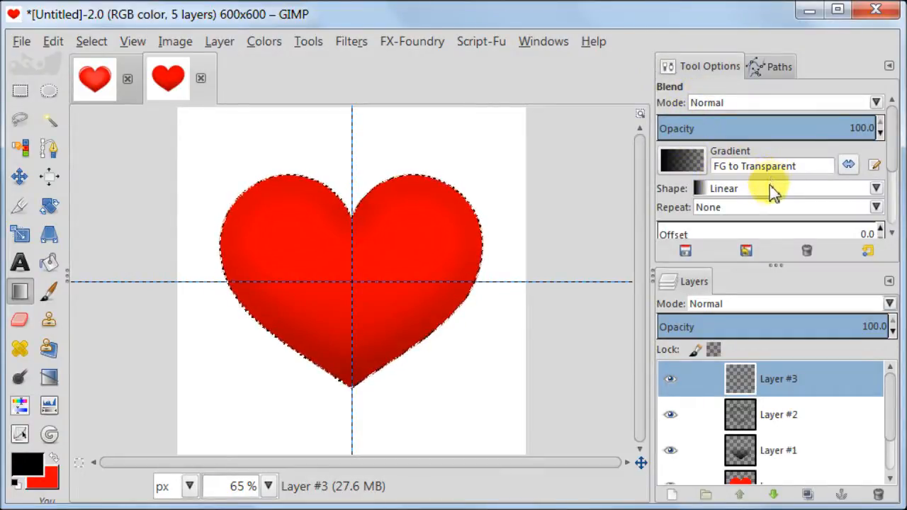
click(877, 188)
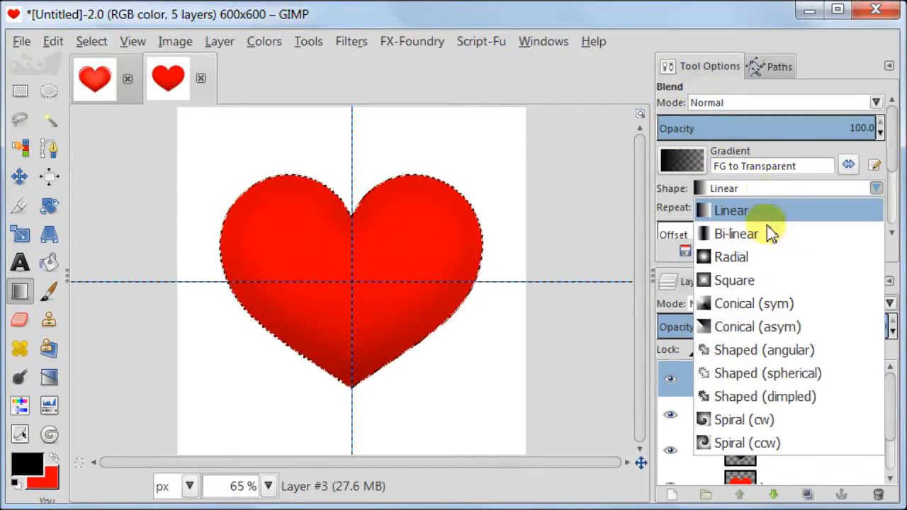
click(732, 256)
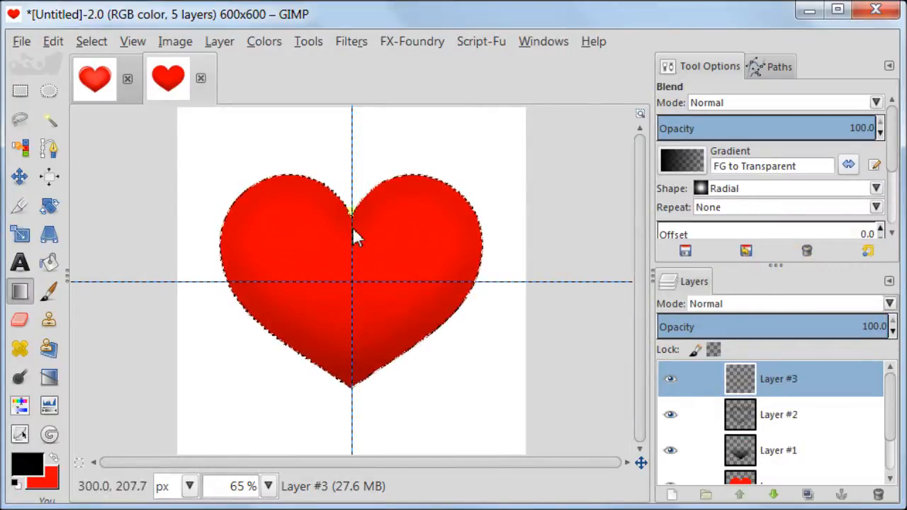
drag(354, 213, 358, 280)
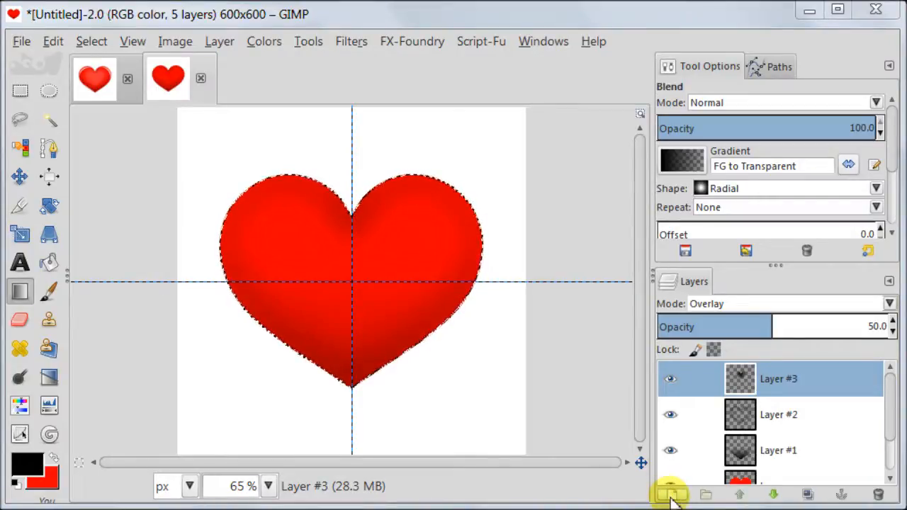
On a new layer, set the foreground to white and drag a radial glow from the heart centre.
click(670, 494)
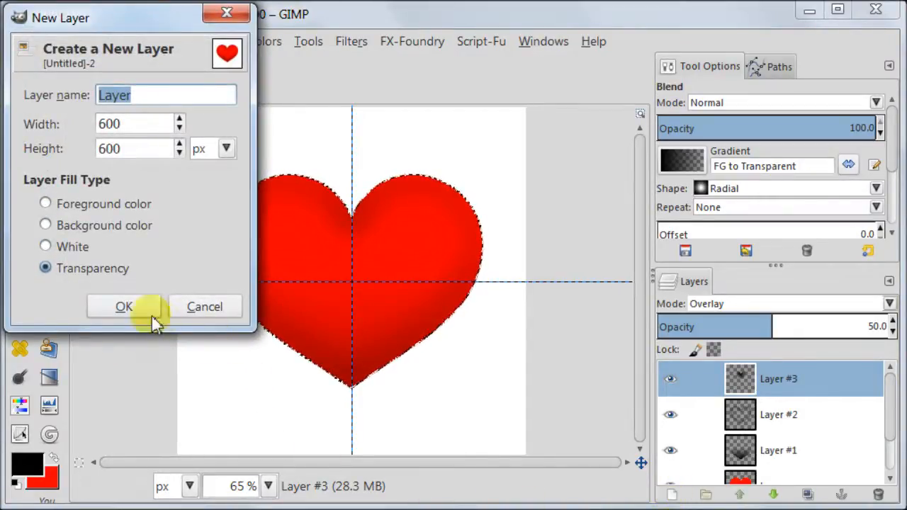
click(124, 306)
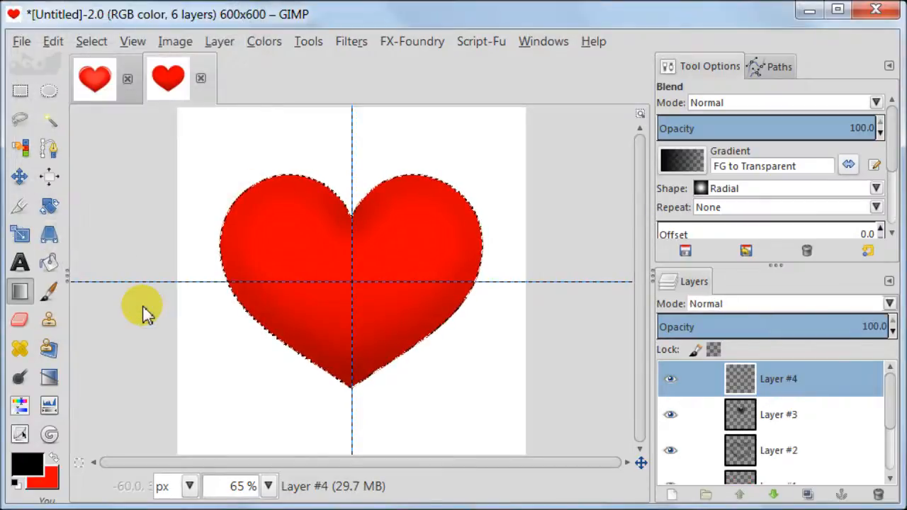
mouse_move(29, 468)
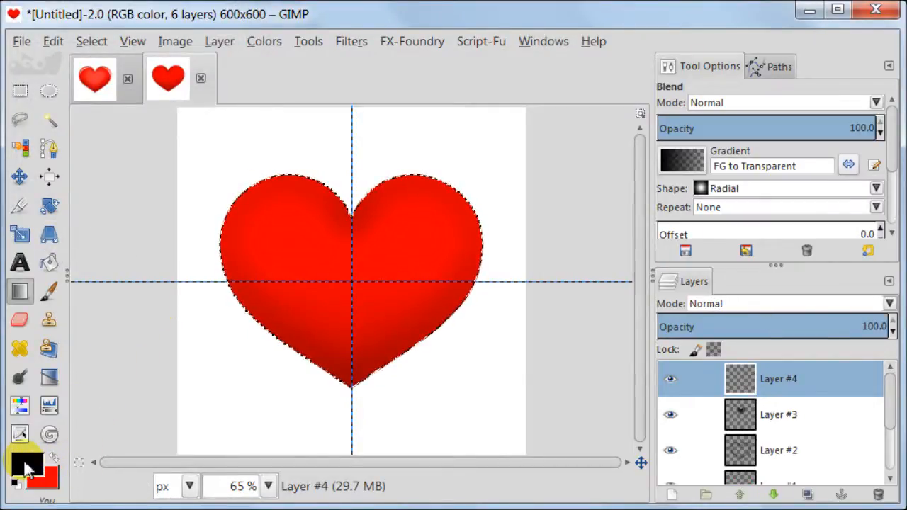
click(27, 465)
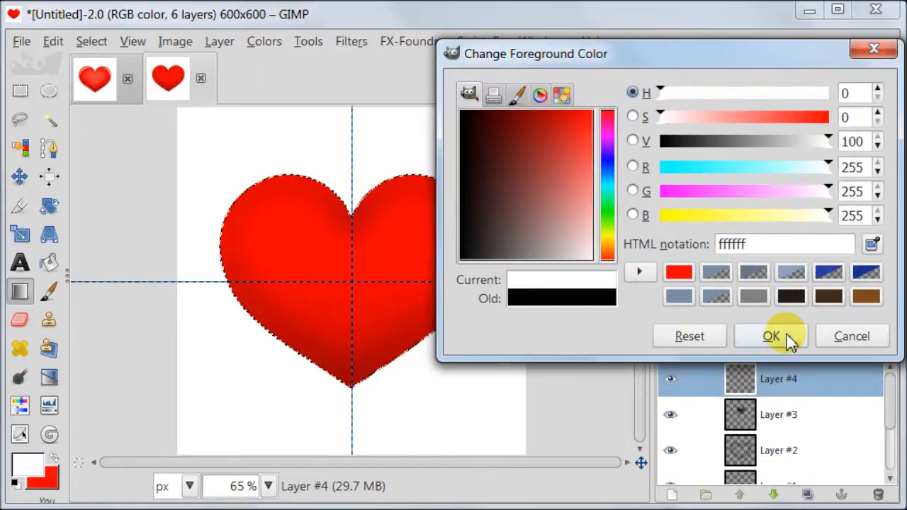
click(772, 336)
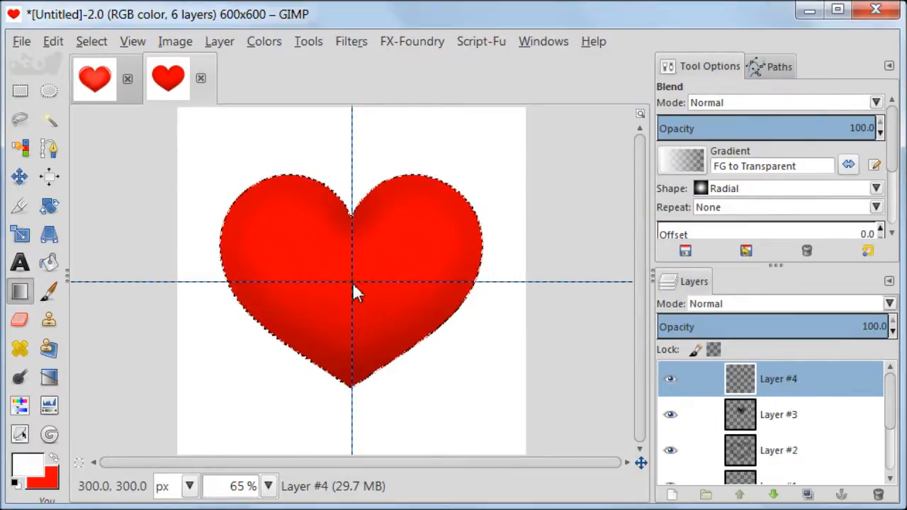
drag(352, 281, 353, 376)
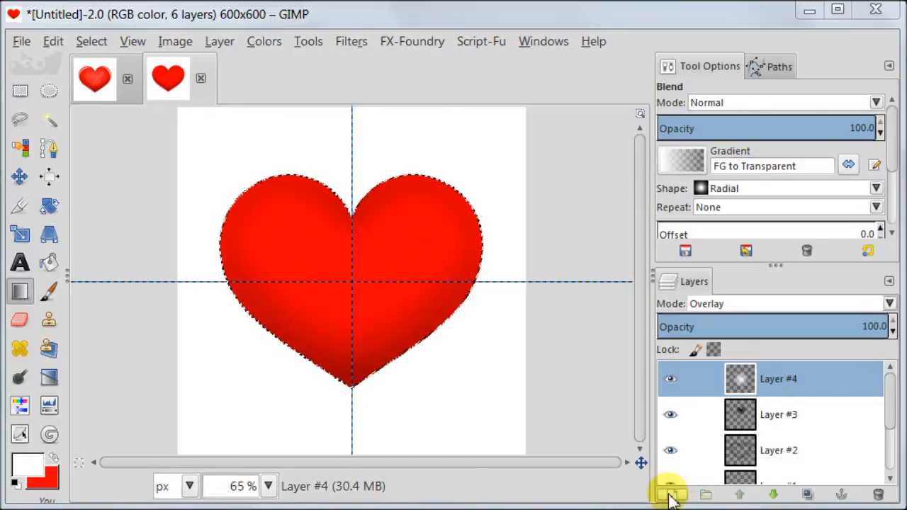
Add a transparent layer and stamp a white HeartC brush heart in the heart's middle.
click(670, 494)
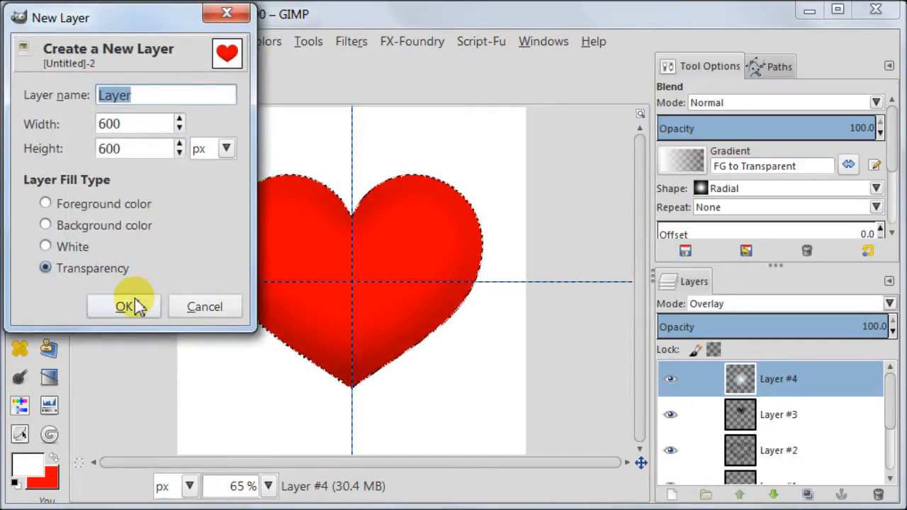
click(124, 306)
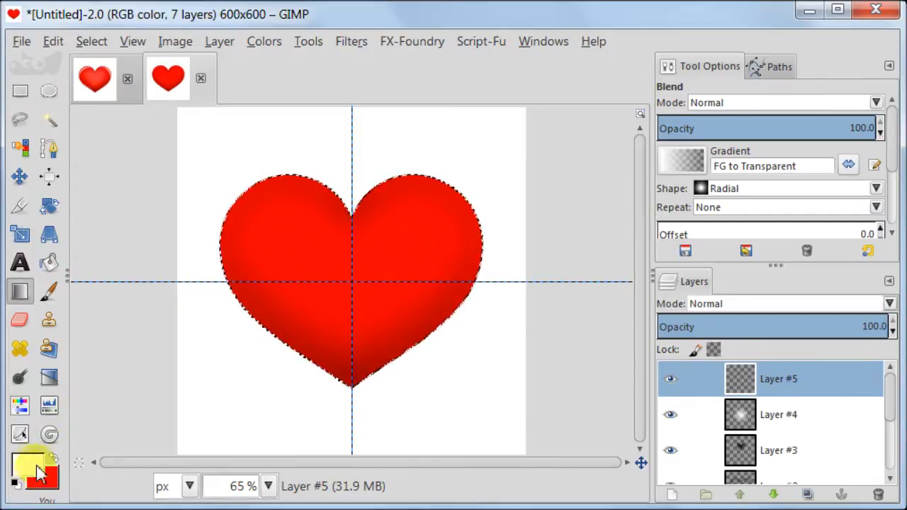
click(49, 290)
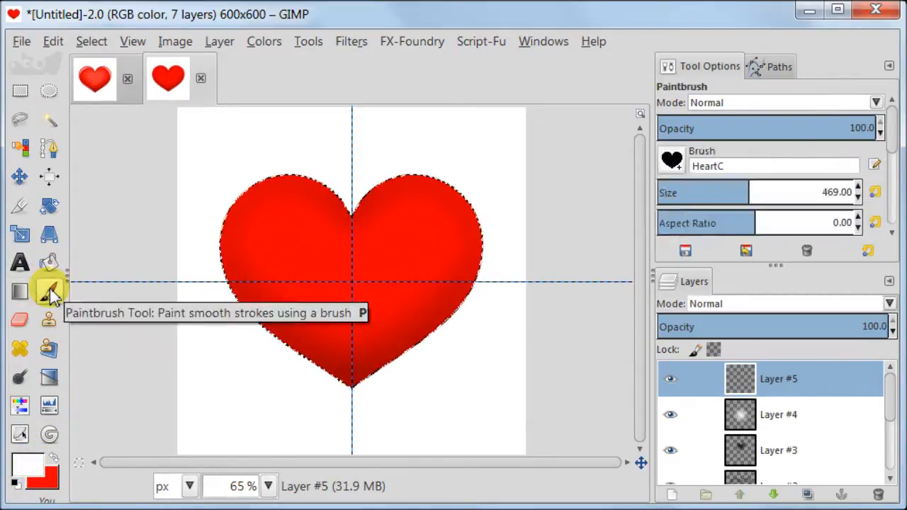
mouse_move(737, 197)
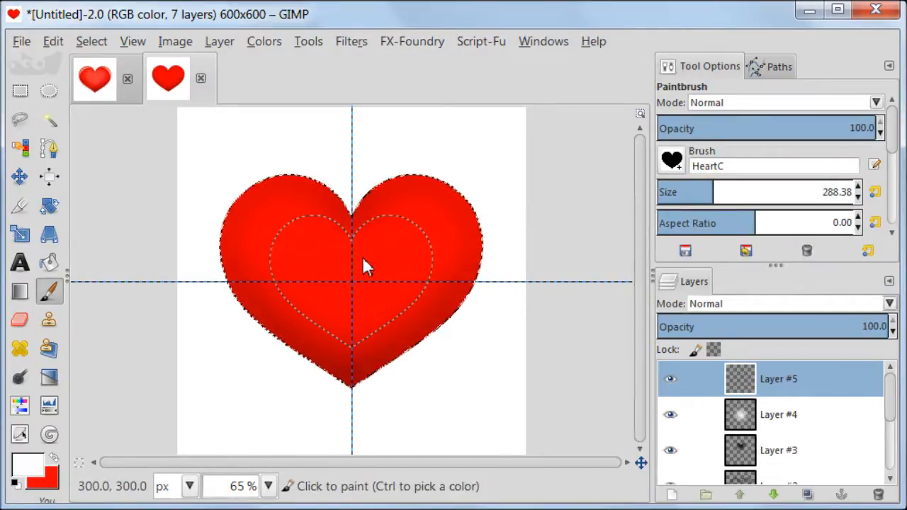
click(53, 41)
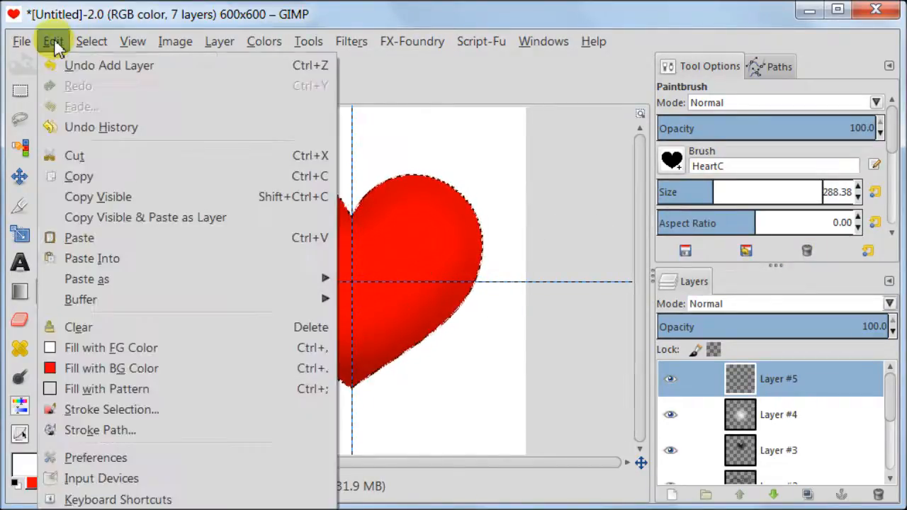
click(91, 41)
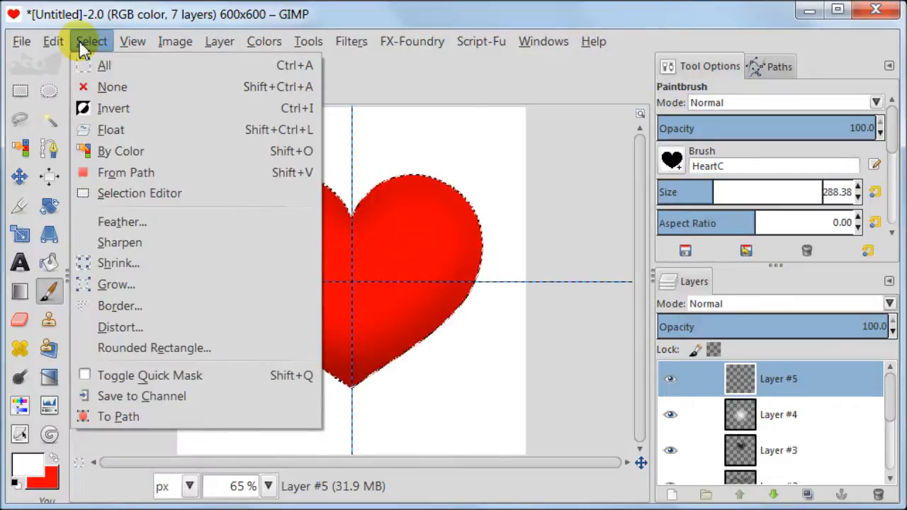
click(132, 41)
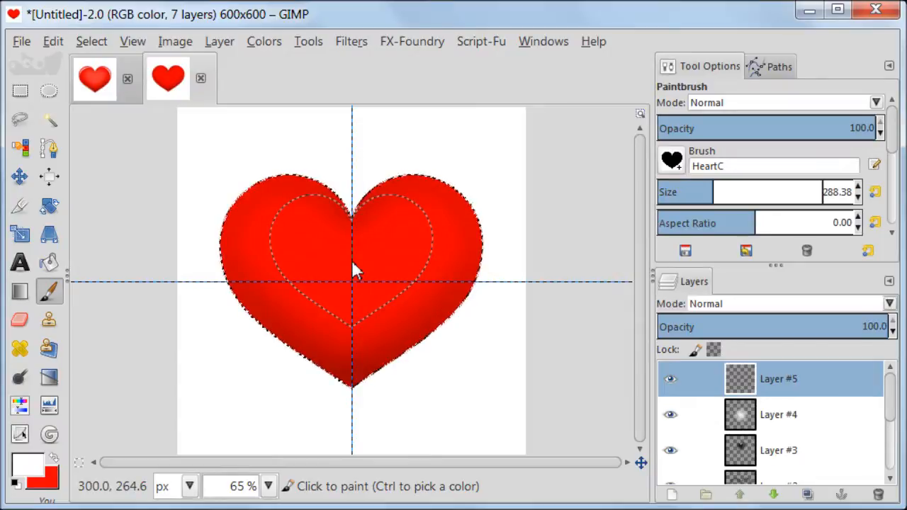
click(352, 266)
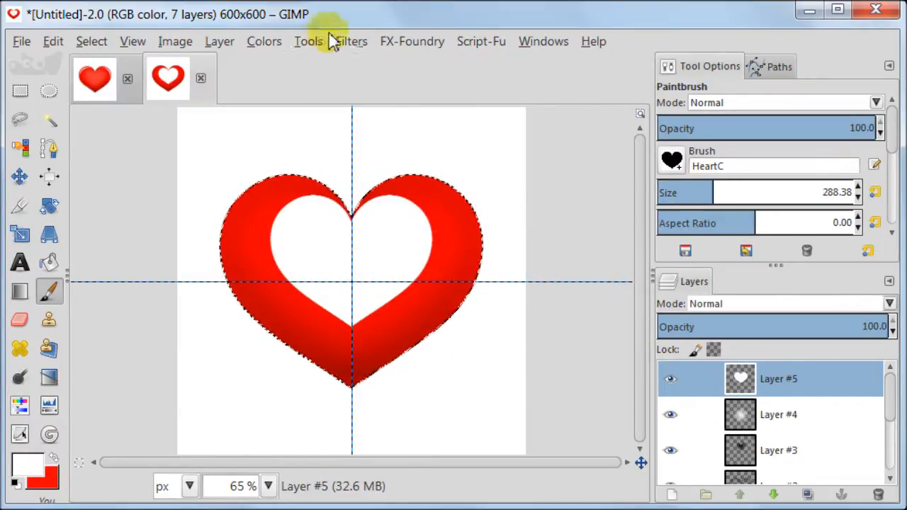
Apply a 100 px Gaussian blur to the white heart, then add another empty transparent layer.
click(351, 41)
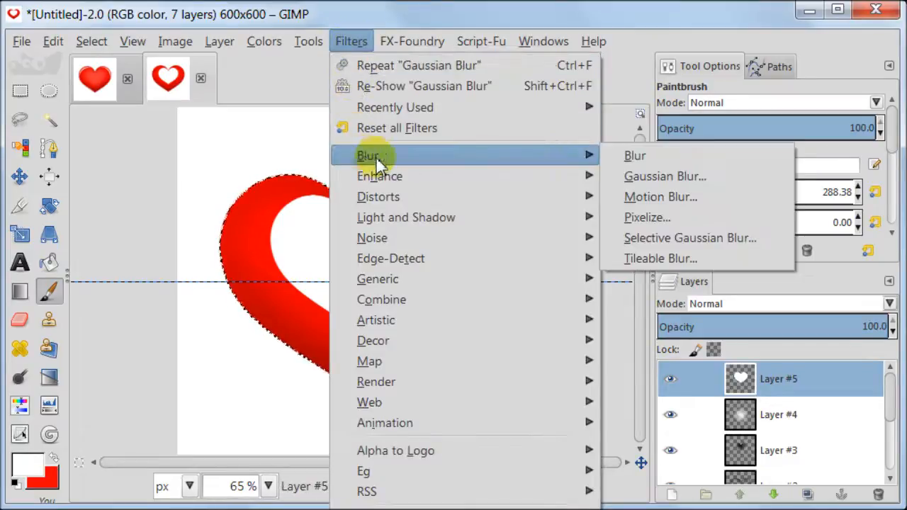
click(664, 175)
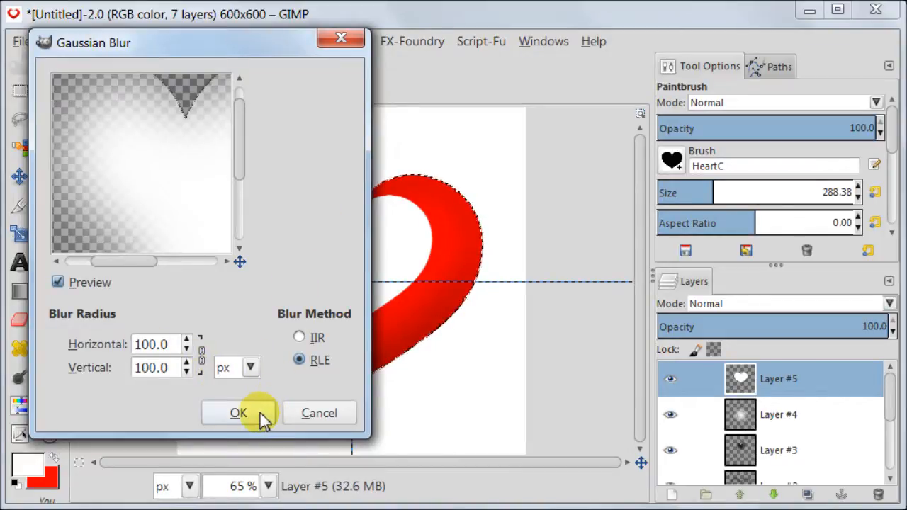
click(238, 412)
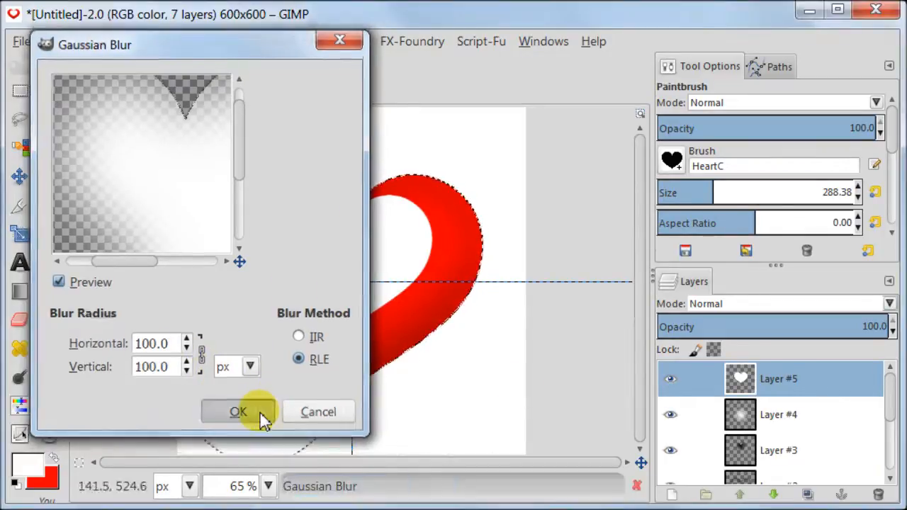
click(238, 412)
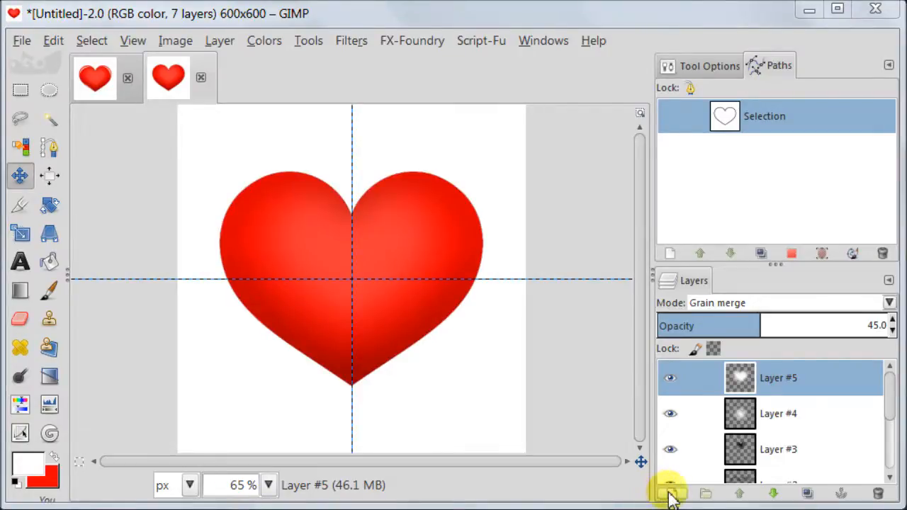
click(670, 494)
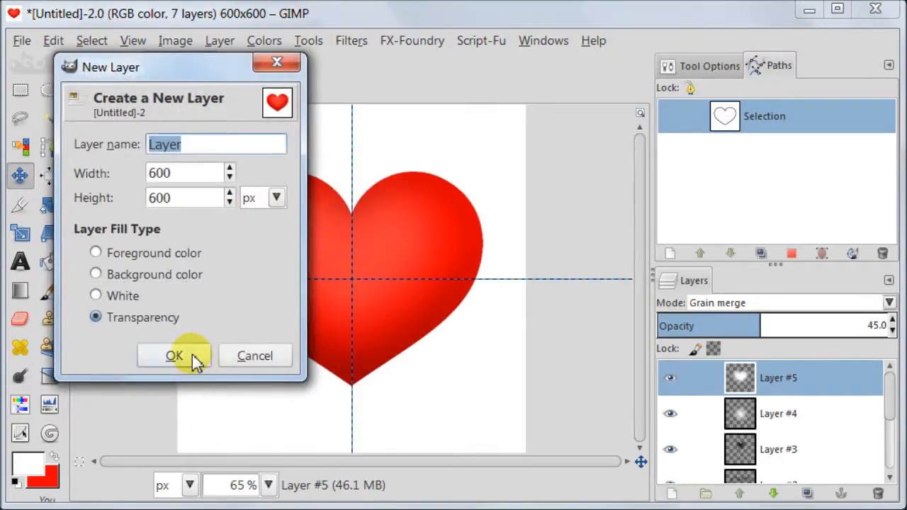
click(175, 356)
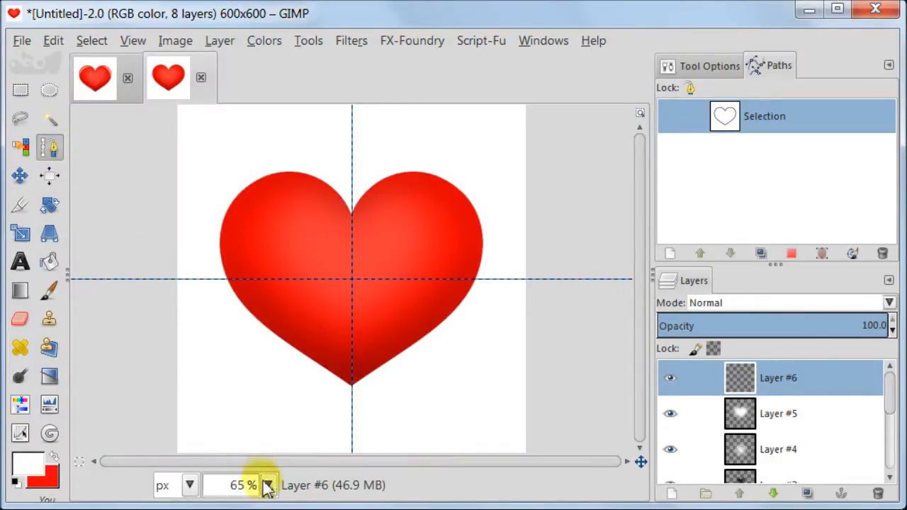
At 100% zoom, drag path handles into a crescent along the heart's upper-left lobe.
click(269, 485)
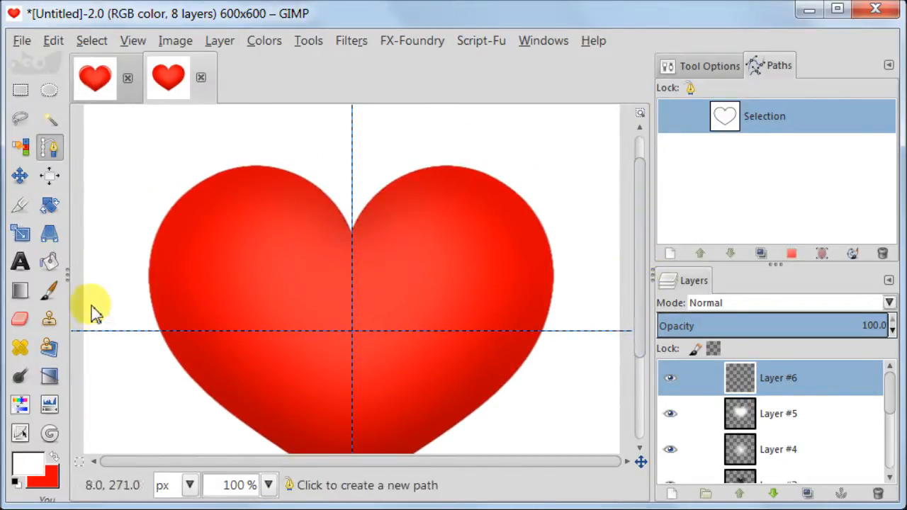
mouse_move(167, 308)
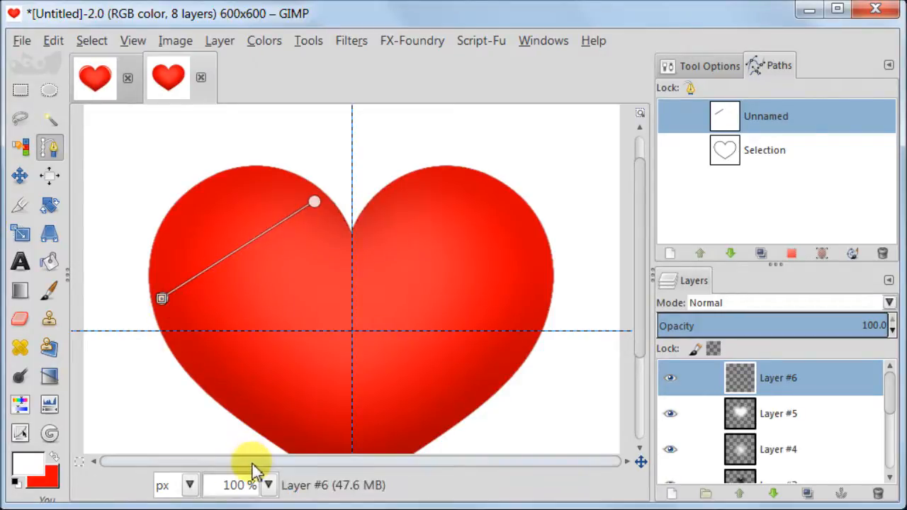
mouse_move(253, 252)
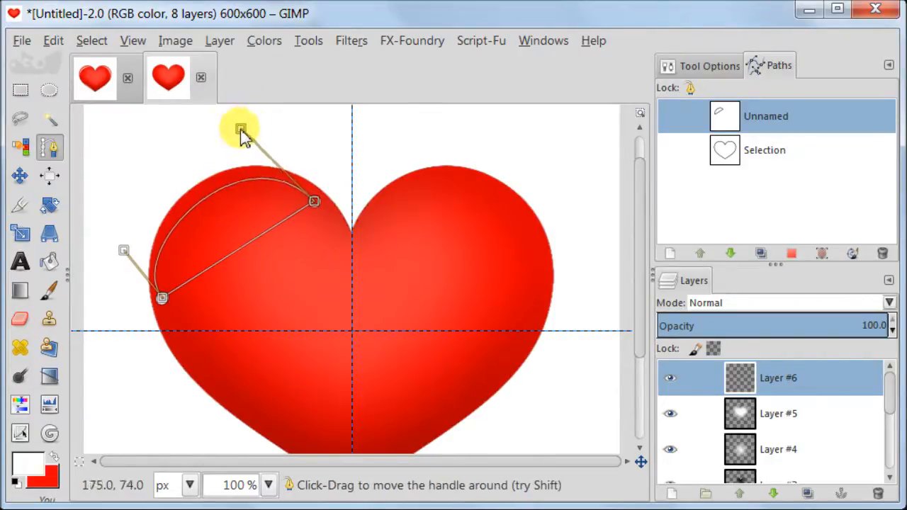
drag(241, 131, 127, 251)
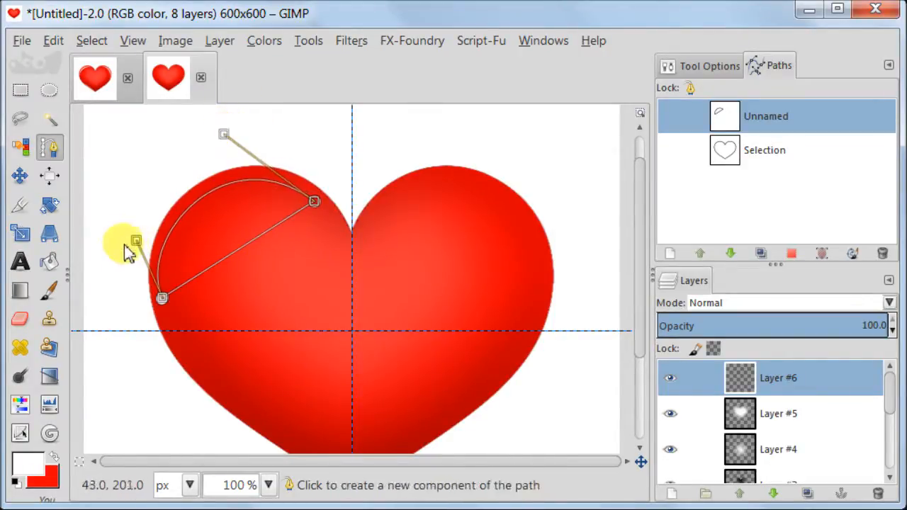
drag(135, 241, 149, 245)
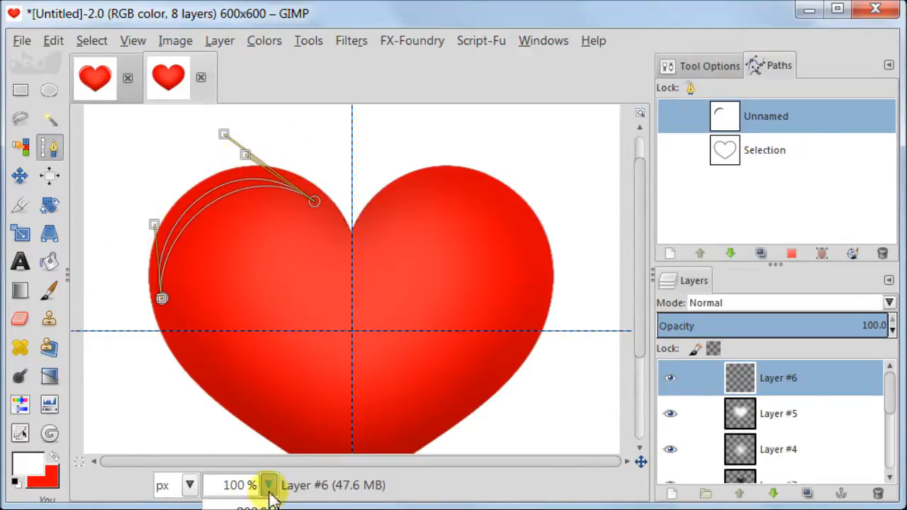
click(269, 485)
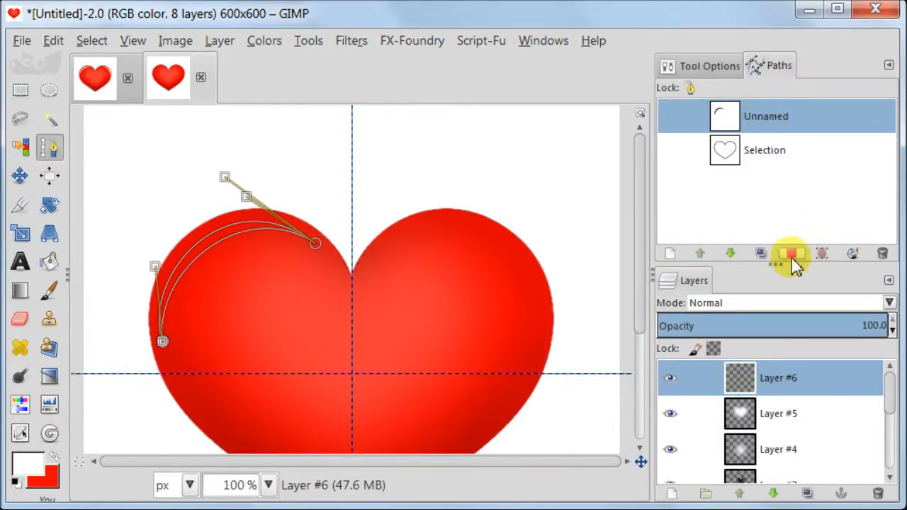
Turn the crescent path into a selection and fill it with white on the upper-left lobe.
click(792, 253)
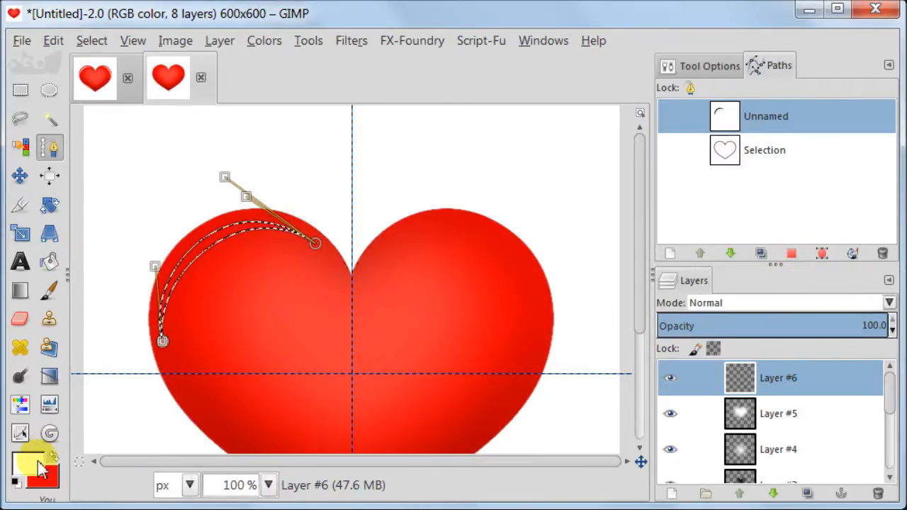
mouse_move(50, 261)
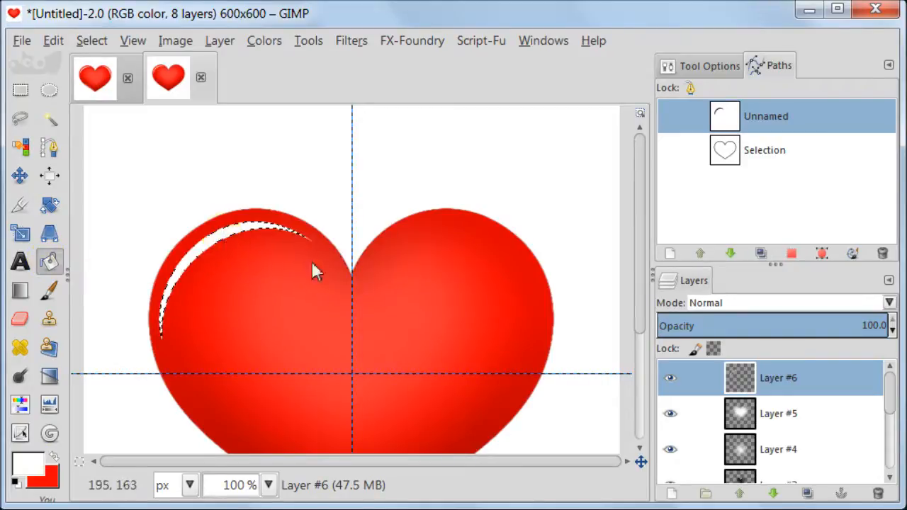
click(91, 40)
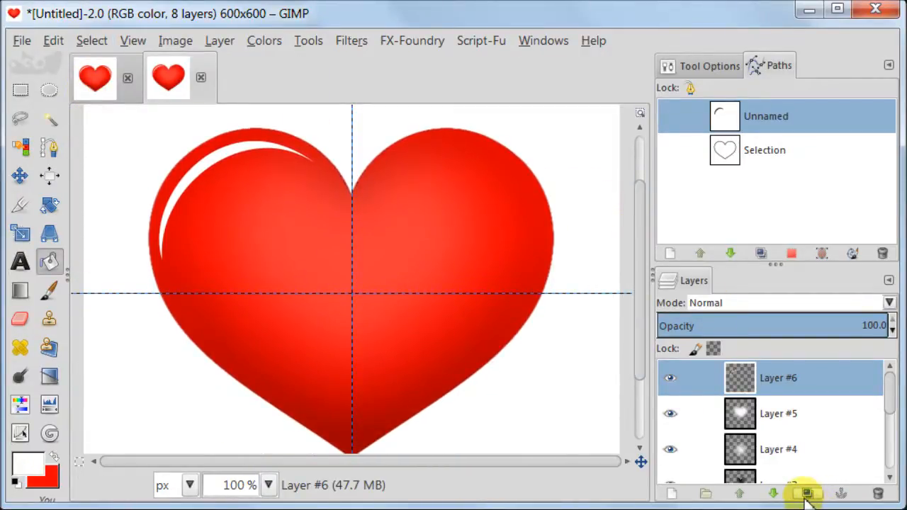
Duplicate the highlight layer, autocrop the copy, and rotate it 90° clockwise.
click(806, 494)
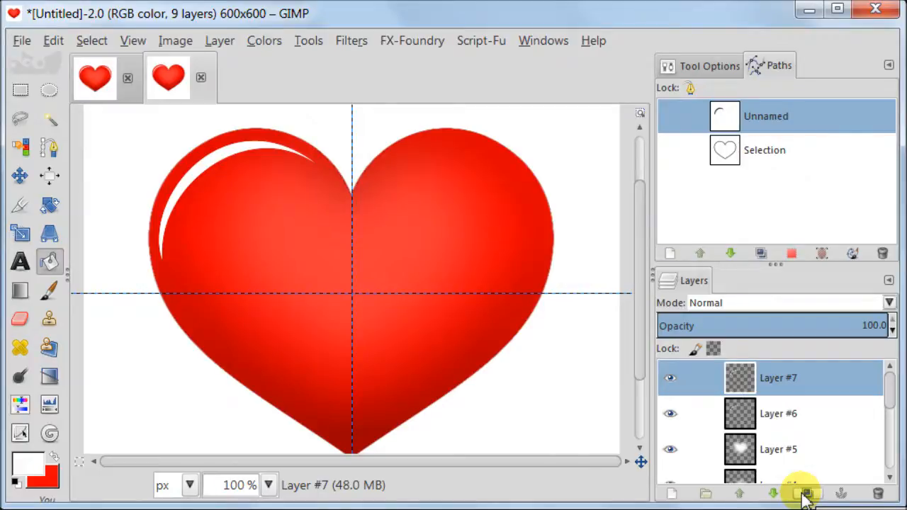
click(220, 40)
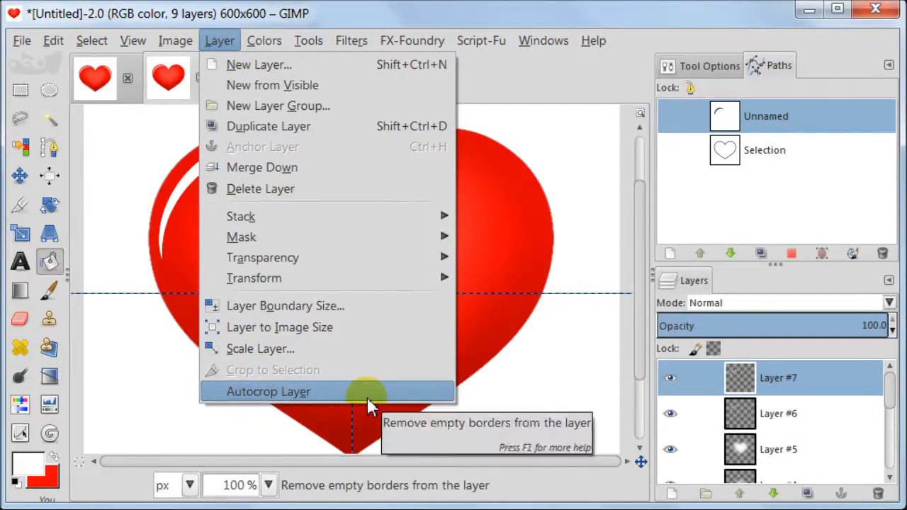
click(268, 392)
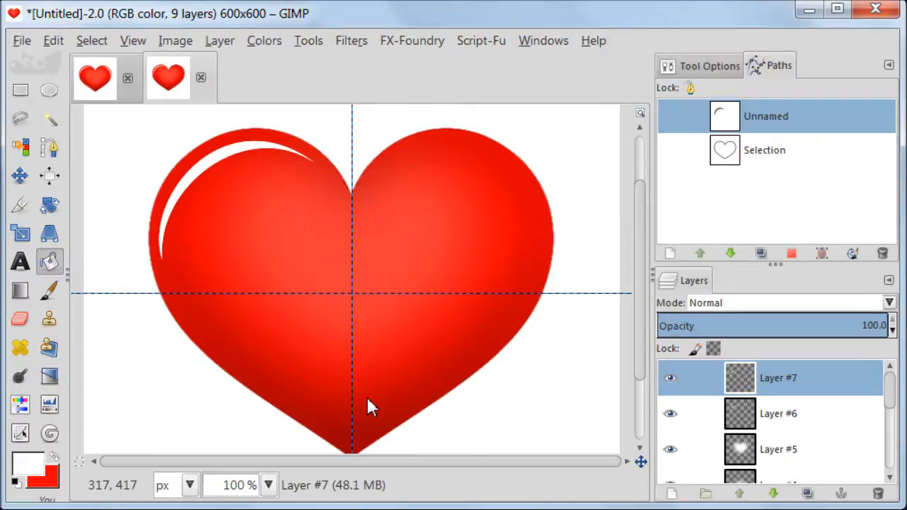
mouse_move(220, 41)
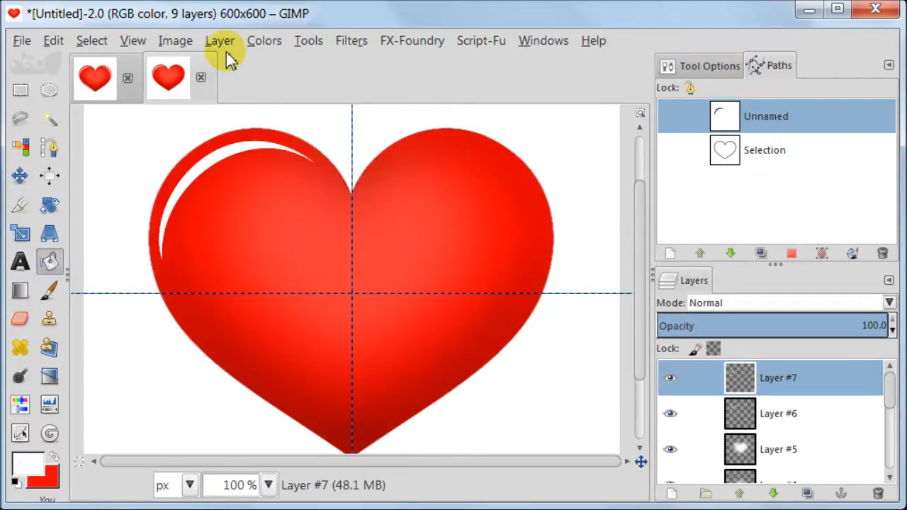
click(220, 40)
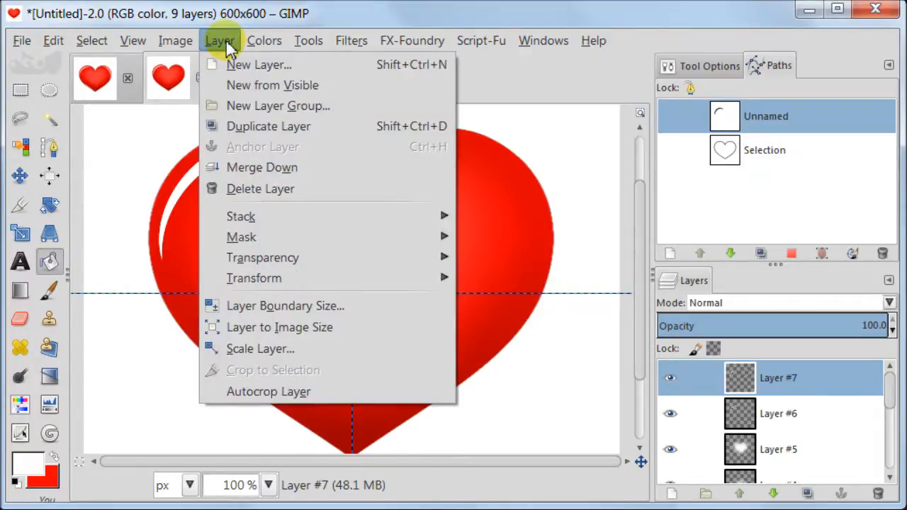
mouse_move(262, 257)
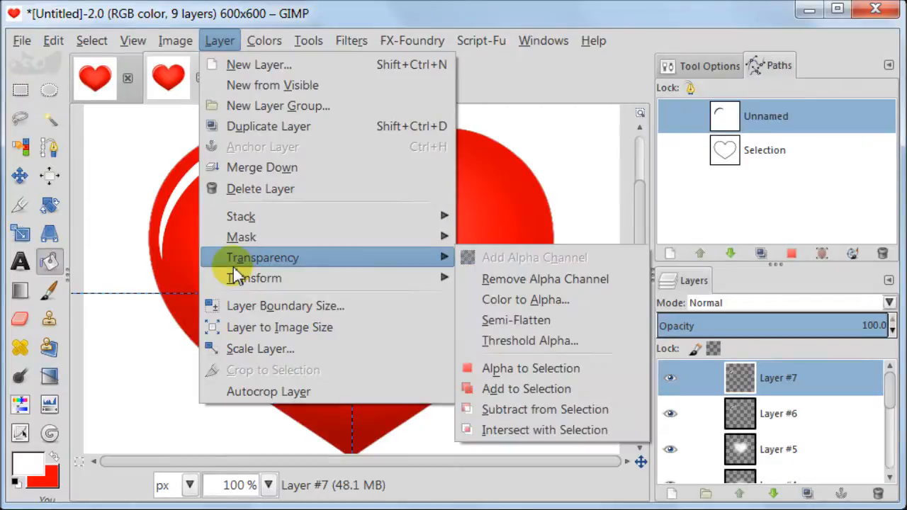
mouse_move(254, 277)
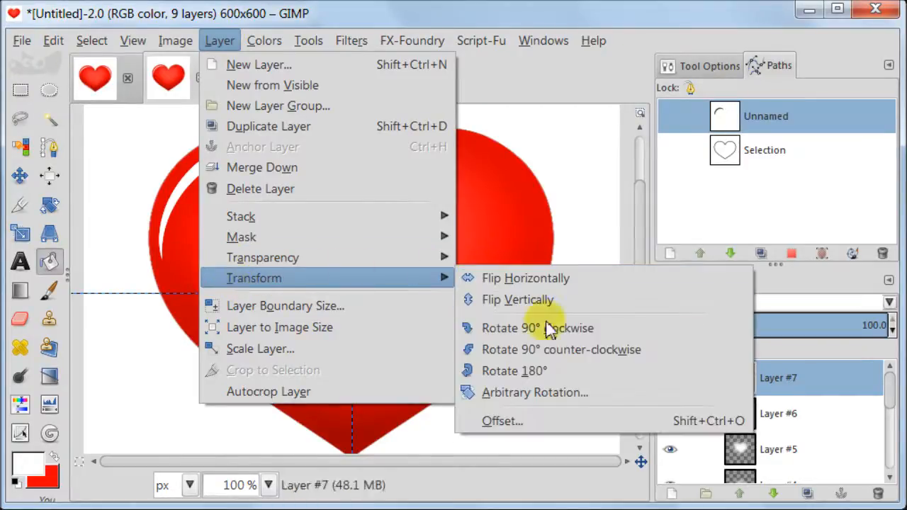
mouse_move(538, 328)
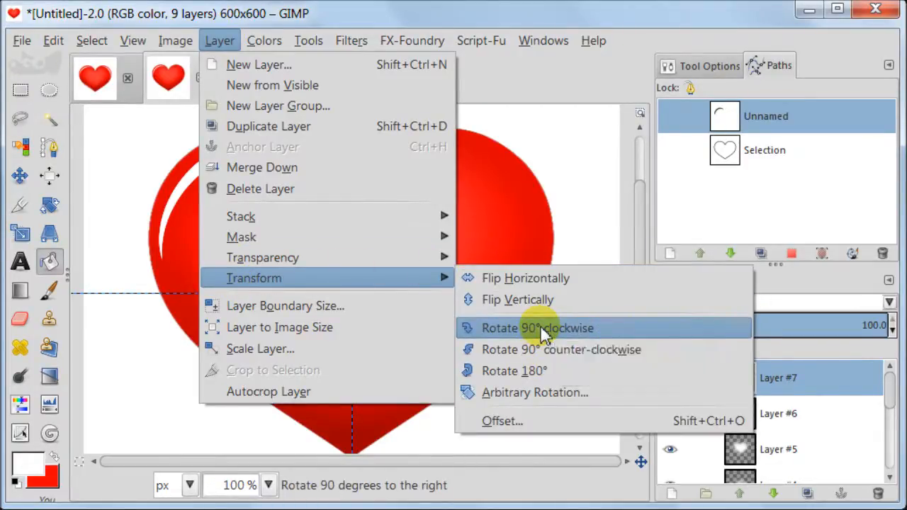
click(537, 327)
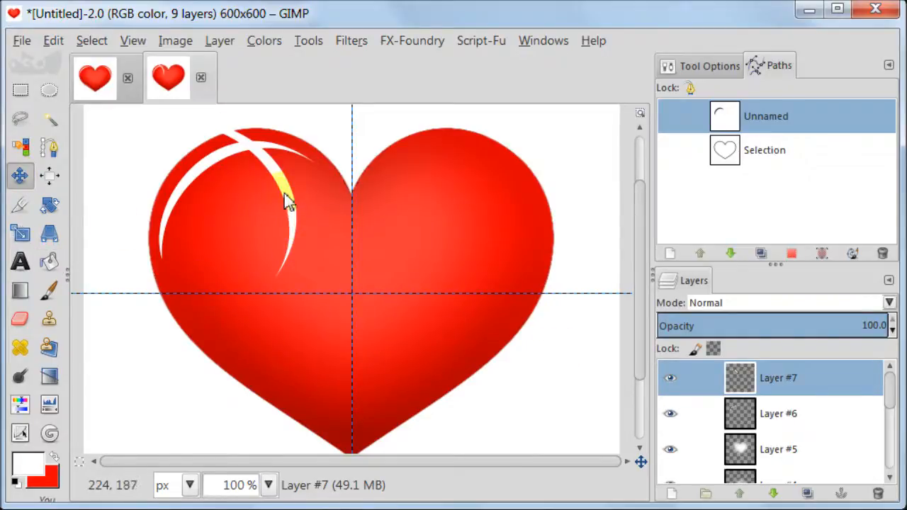
Drag the rotated highlight onto the heart's upper-right lobe edge.
drag(284, 199, 528, 213)
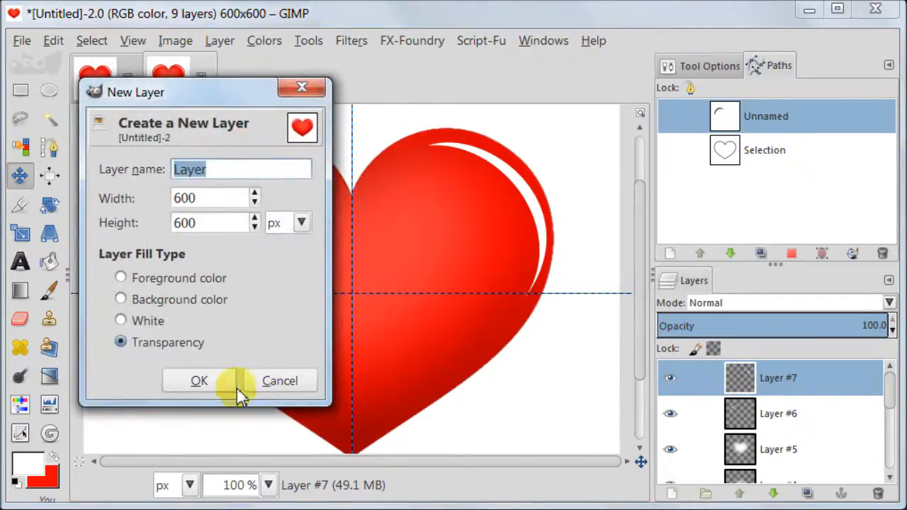
Confirm a new transparent layer and draw a curved sliver path along the lower-left edge.
click(198, 380)
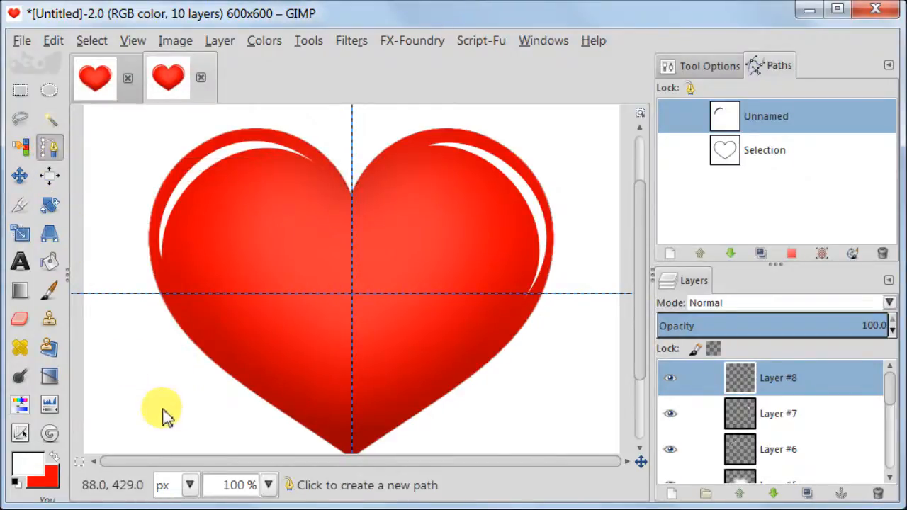
mouse_move(227, 373)
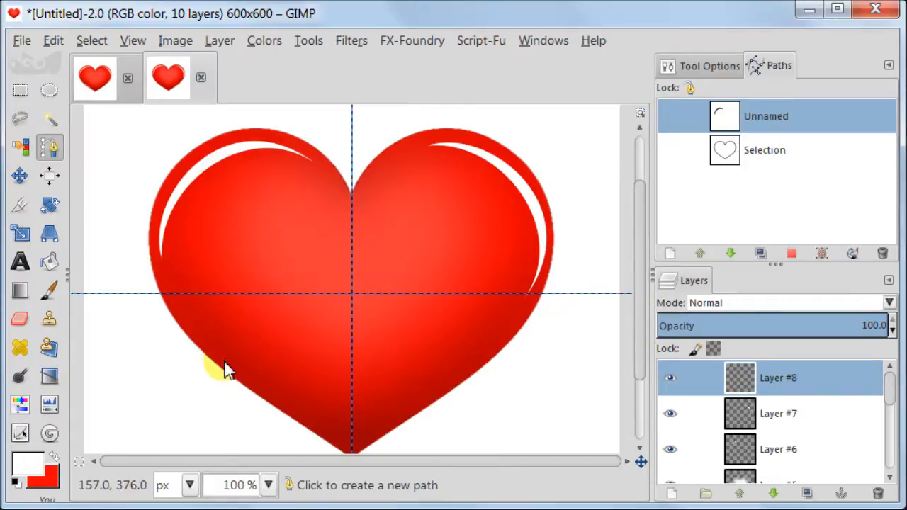
click(227, 362)
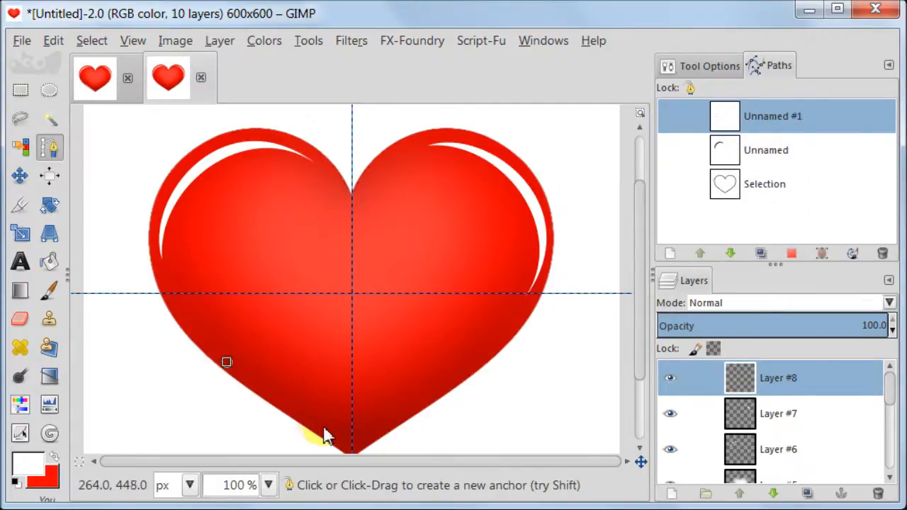
mouse_move(344, 447)
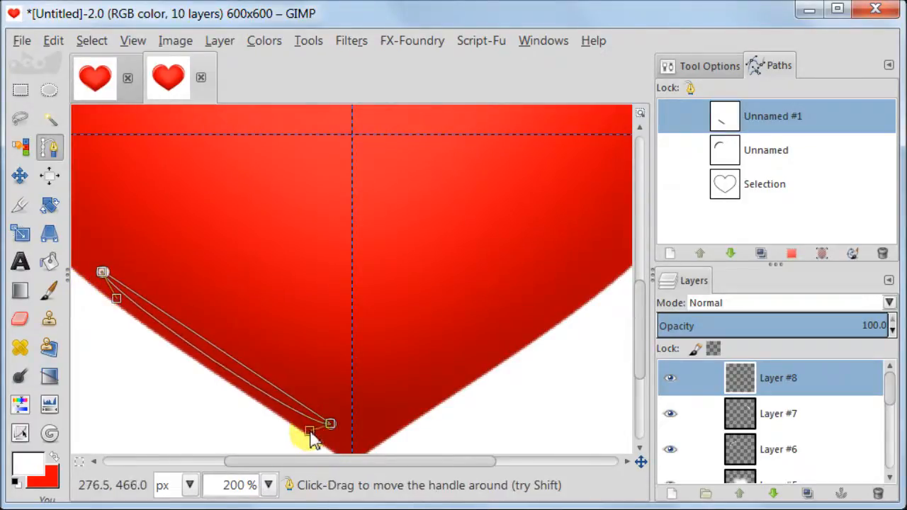
drag(312, 433, 276, 397)
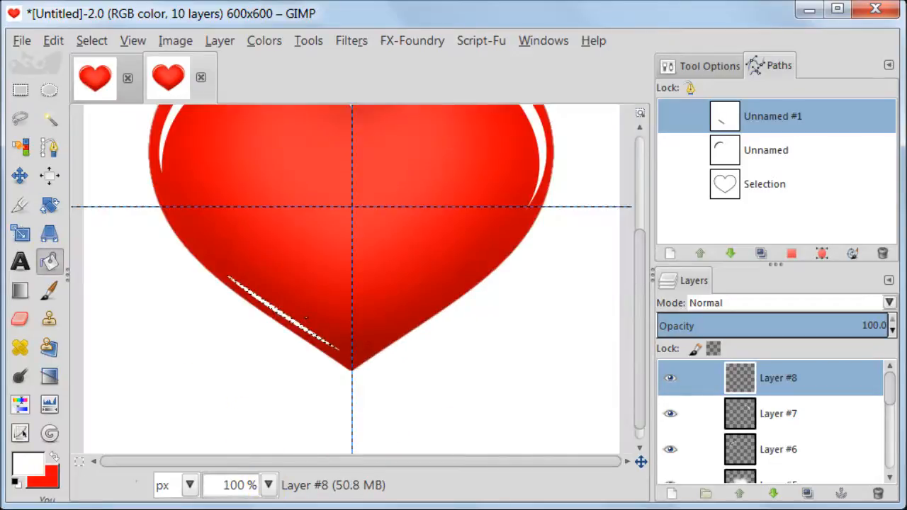
Clear the selection with Select > None.
click(91, 40)
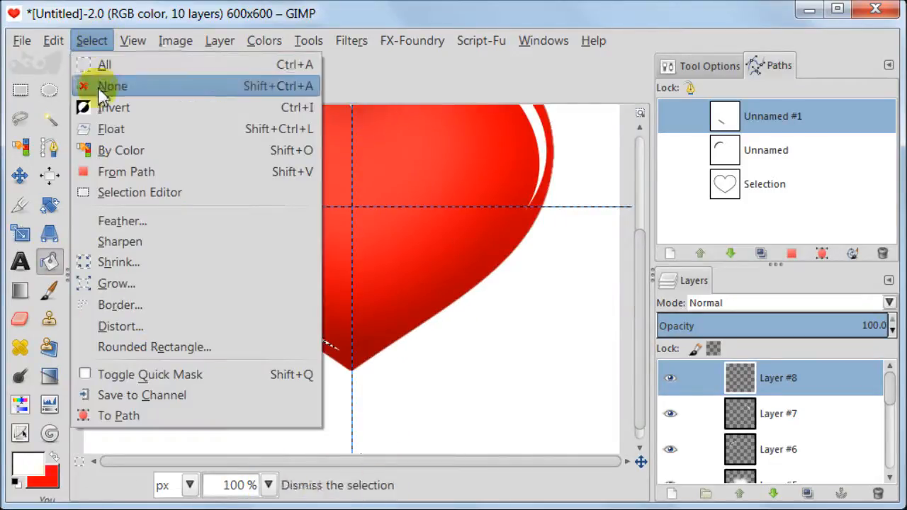
click(112, 86)
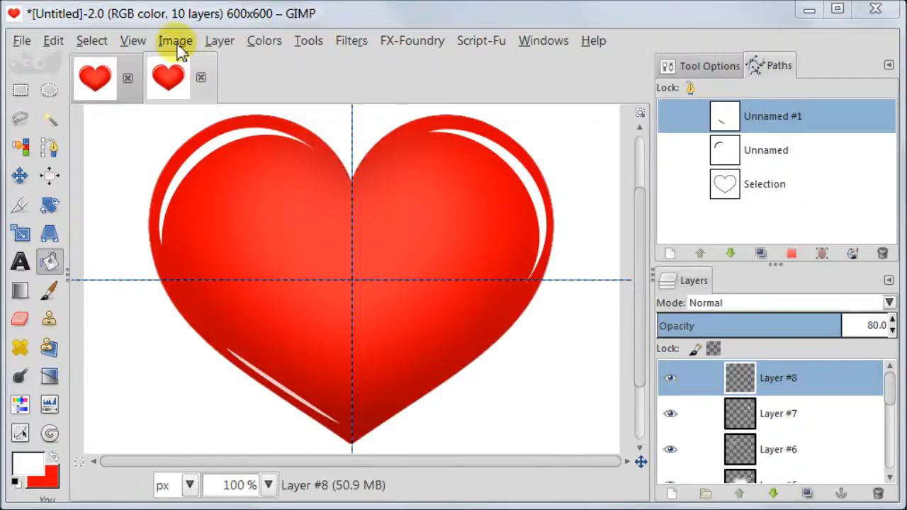
Flatten the image into a single Background layer, then open the View menu.
click(175, 41)
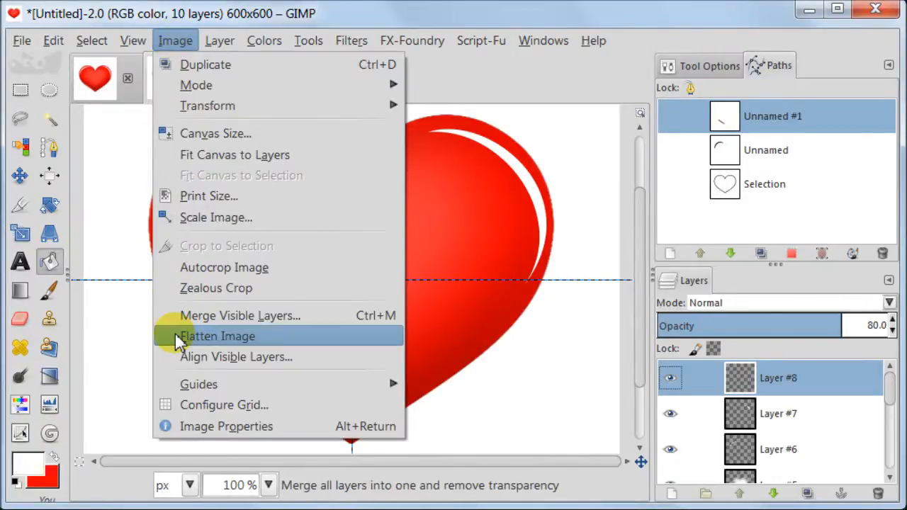
mouse_move(351, 336)
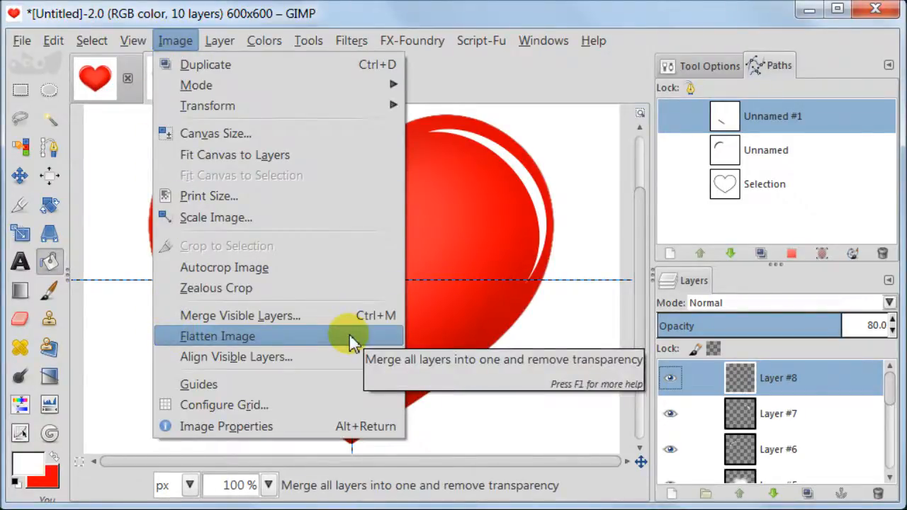
click(218, 336)
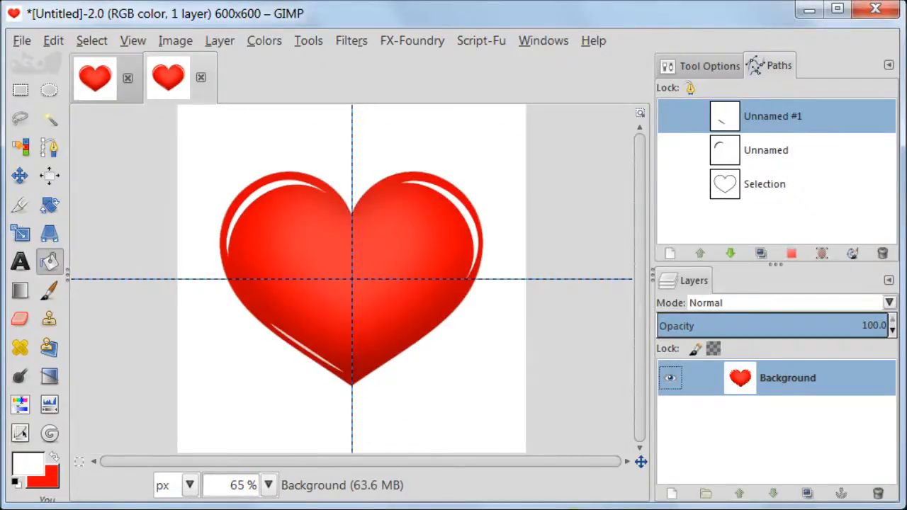
mouse_move(397, 202)
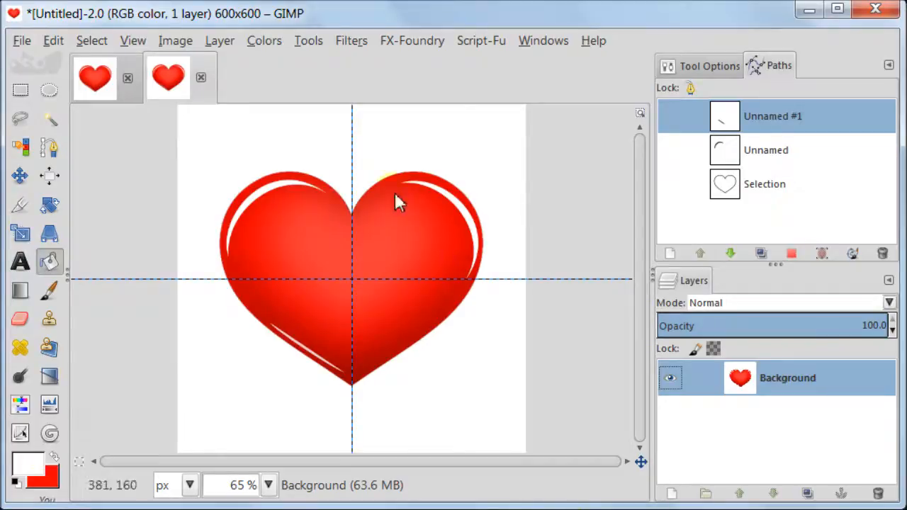
click(132, 40)
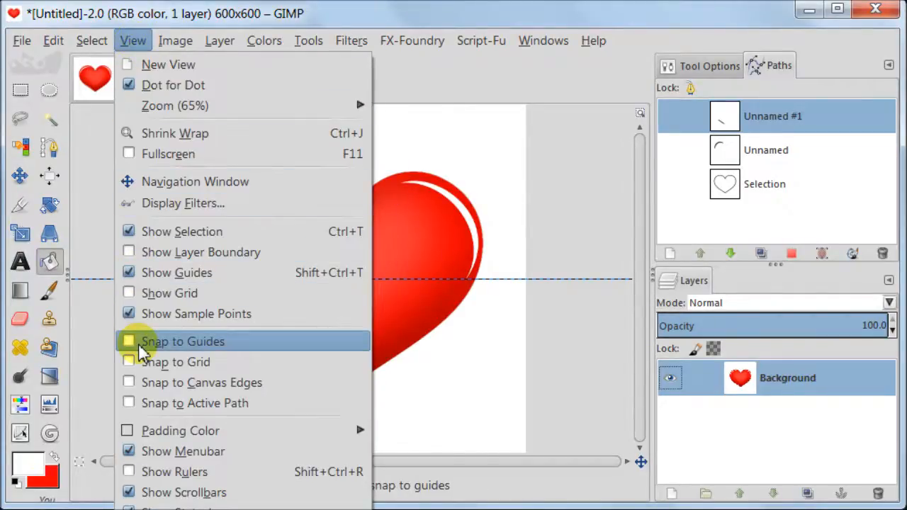